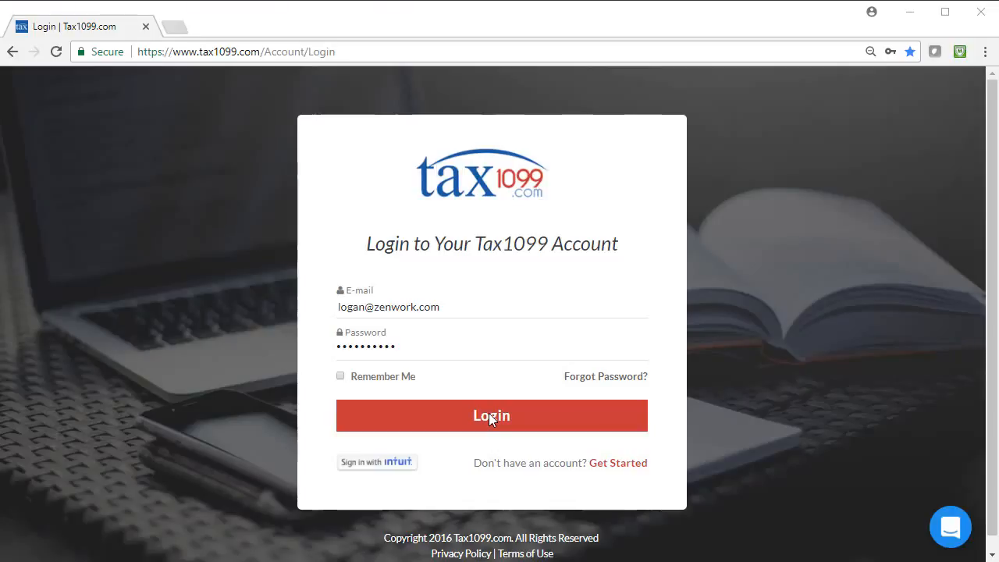
Sign in and dismiss the Select Plan offer to reach the dashboard.
left_click(492, 415)
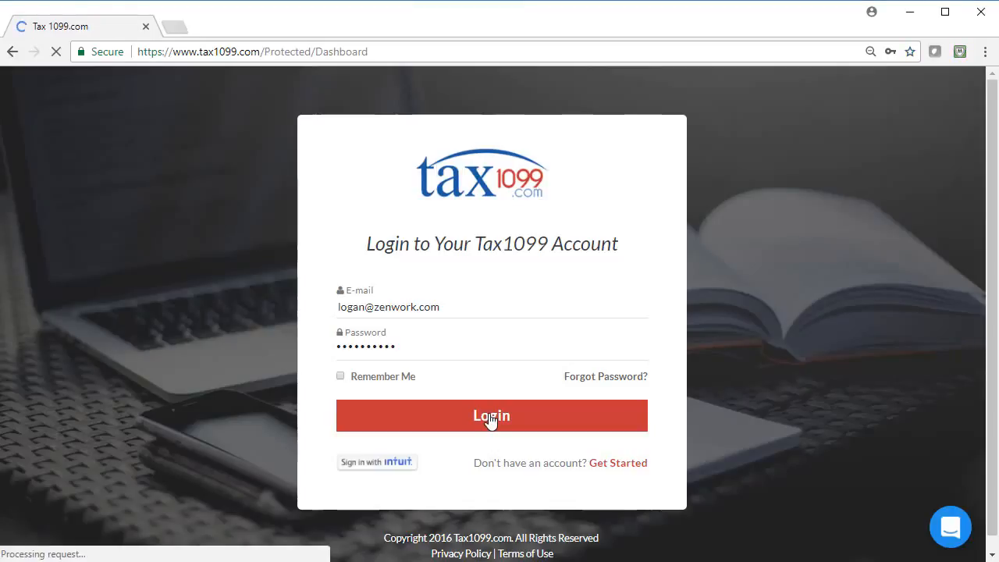
left_click(491, 415)
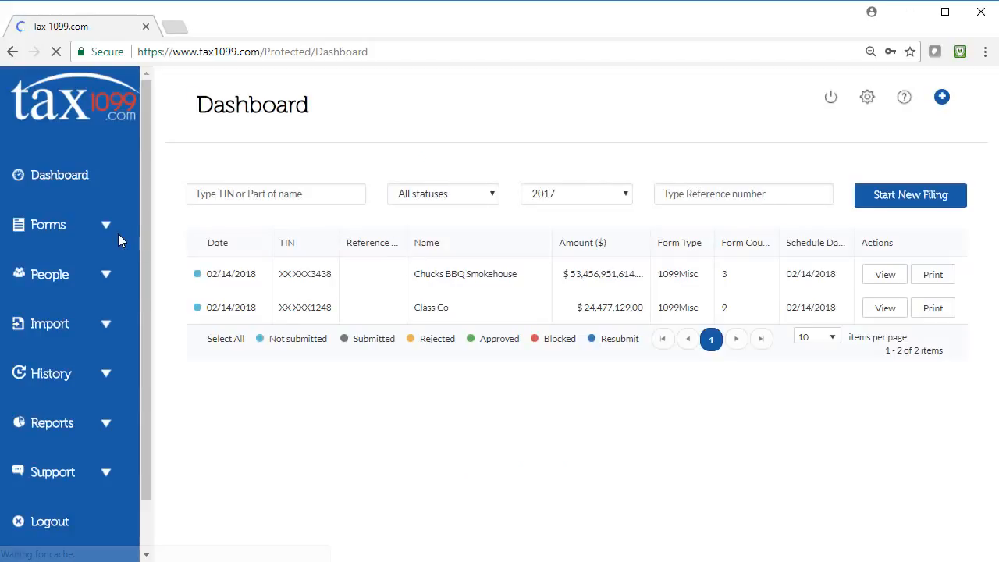
left_click(909, 193)
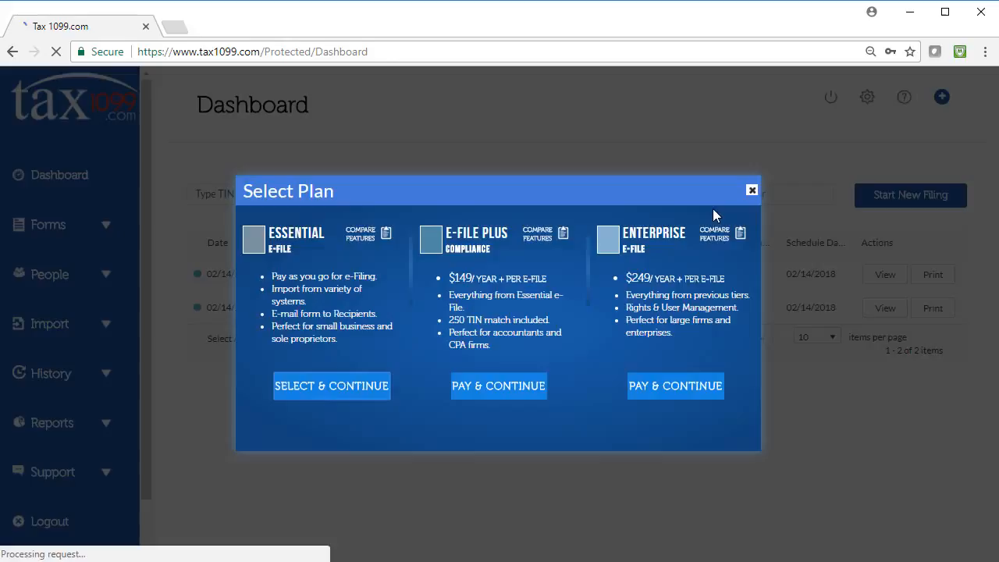
left_click(750, 191)
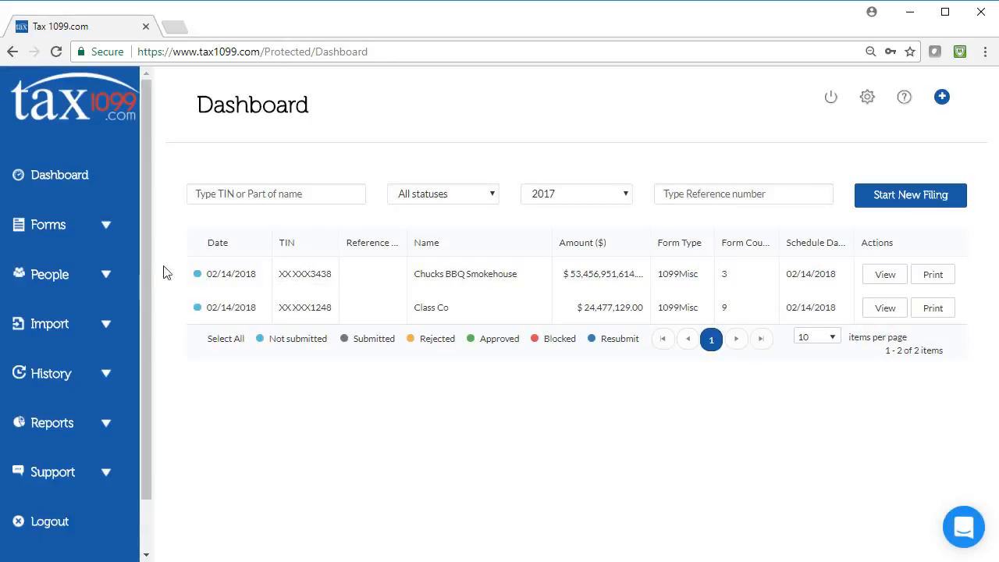
mouse_move(57, 326)
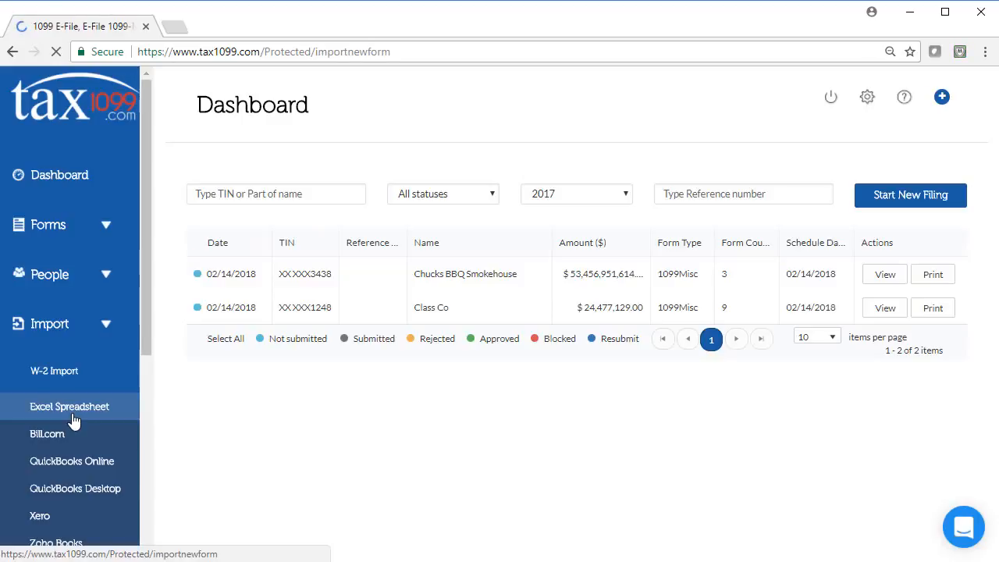
Start an Excel spreadsheet import and choose the 1099-MISC form tile.
left_click(69, 405)
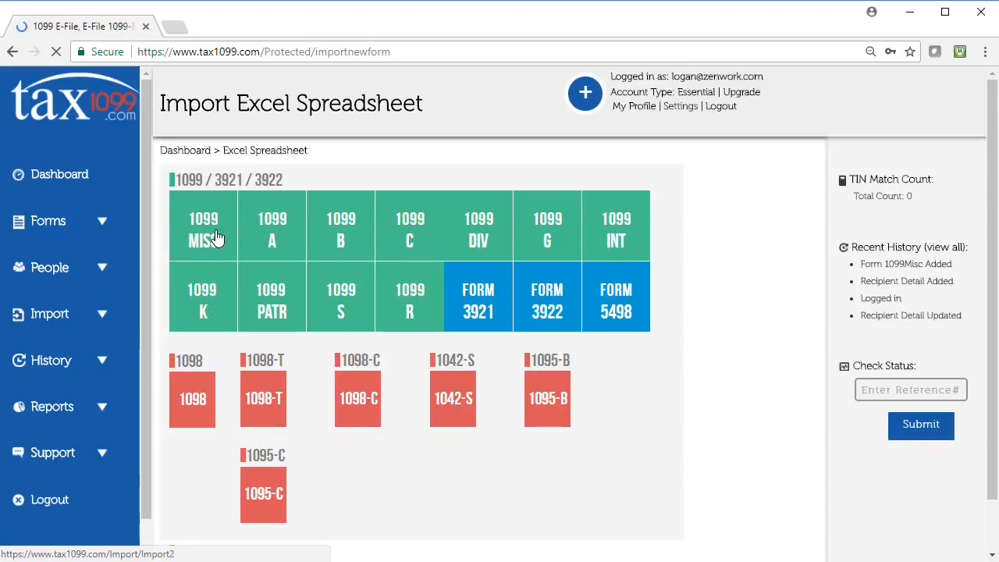
left_click(203, 230)
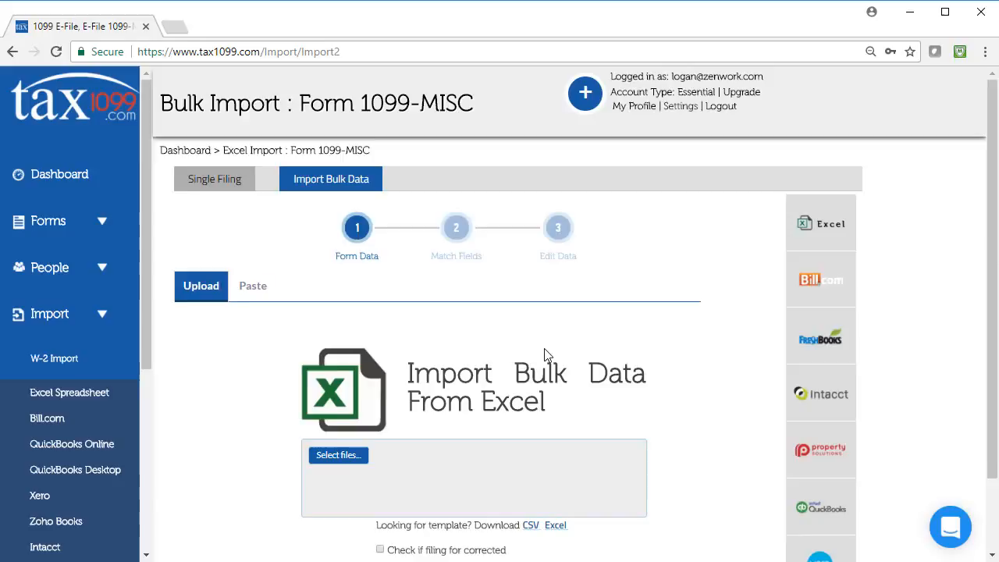
scroll("down", 3)
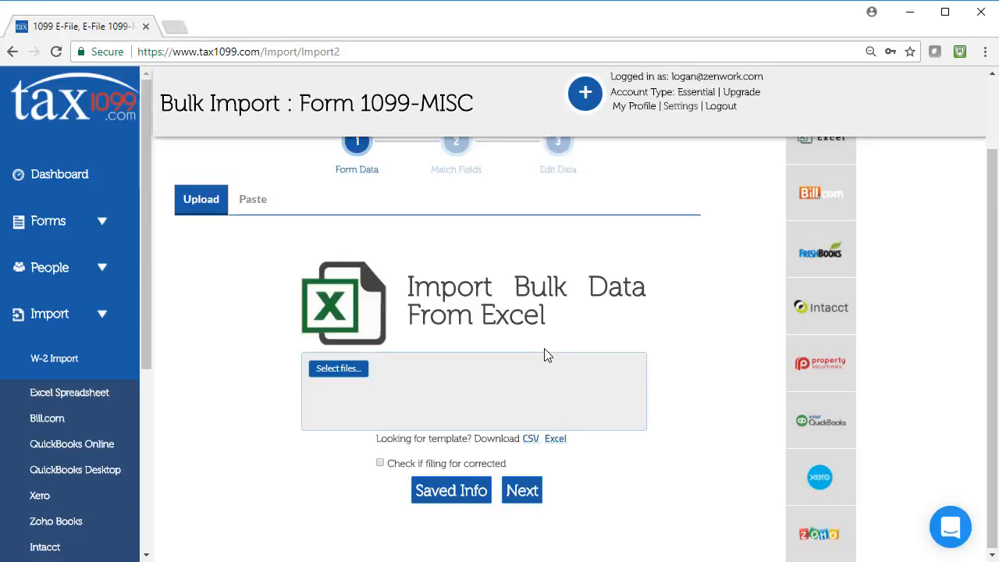
mouse_move(552, 351)
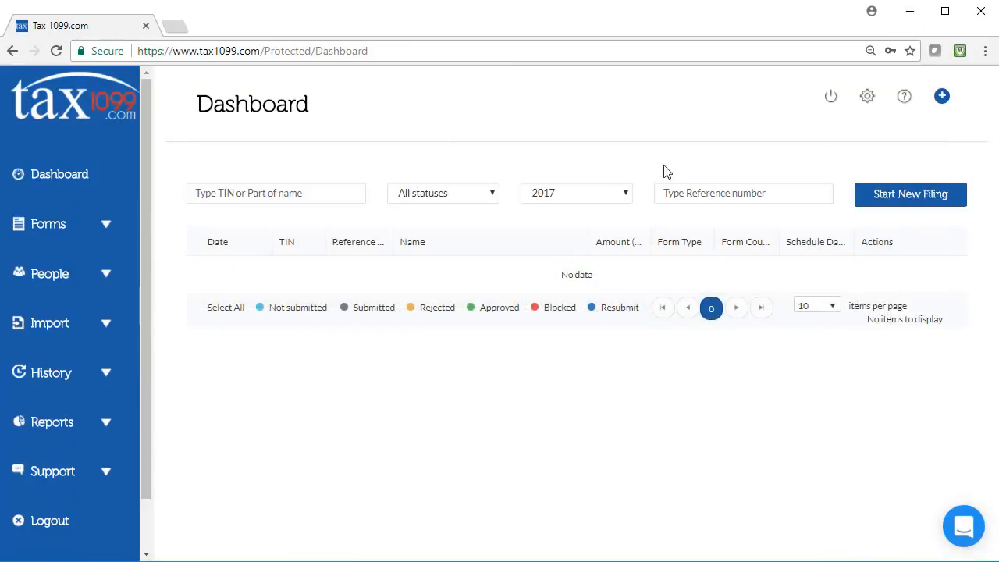
mouse_move(224, 318)
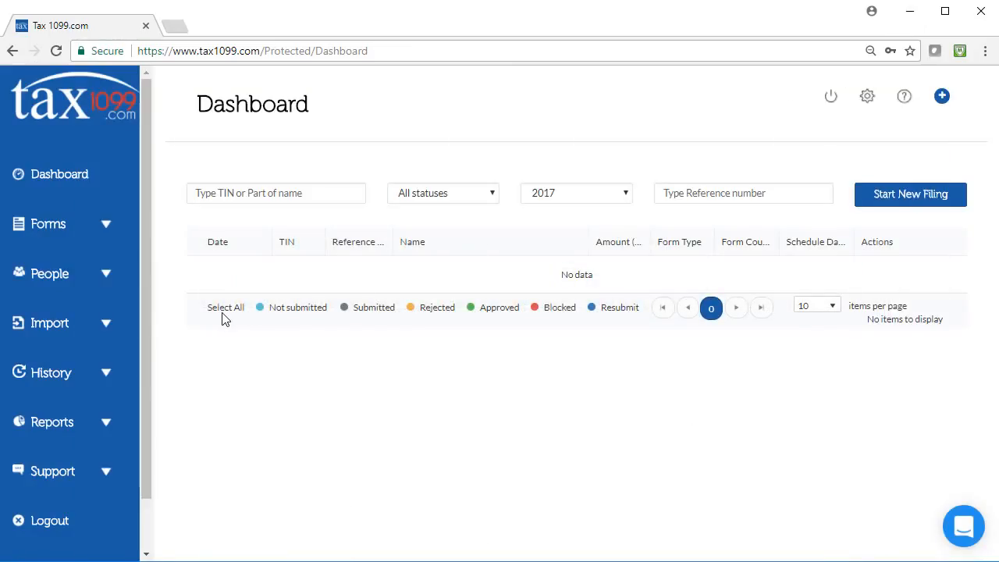
mouse_move(31, 328)
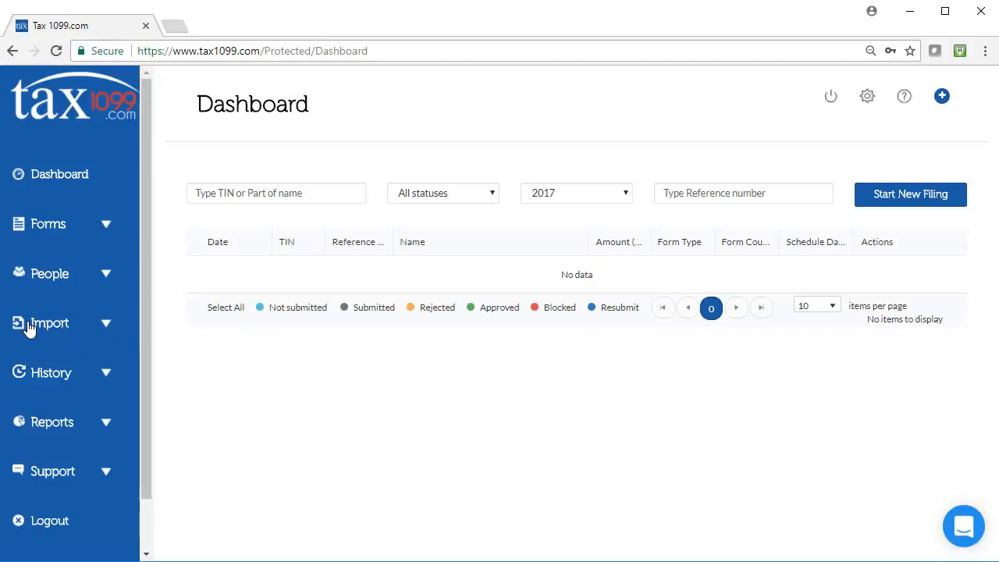
Start an Excel spreadsheet import for the 1099-MISC form.
left_click(69, 406)
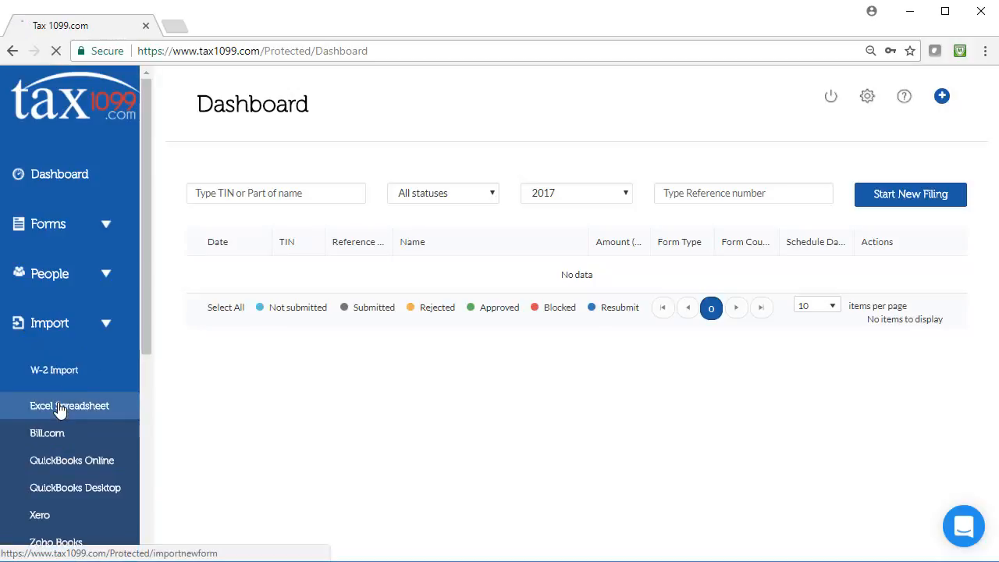
left_click(68, 406)
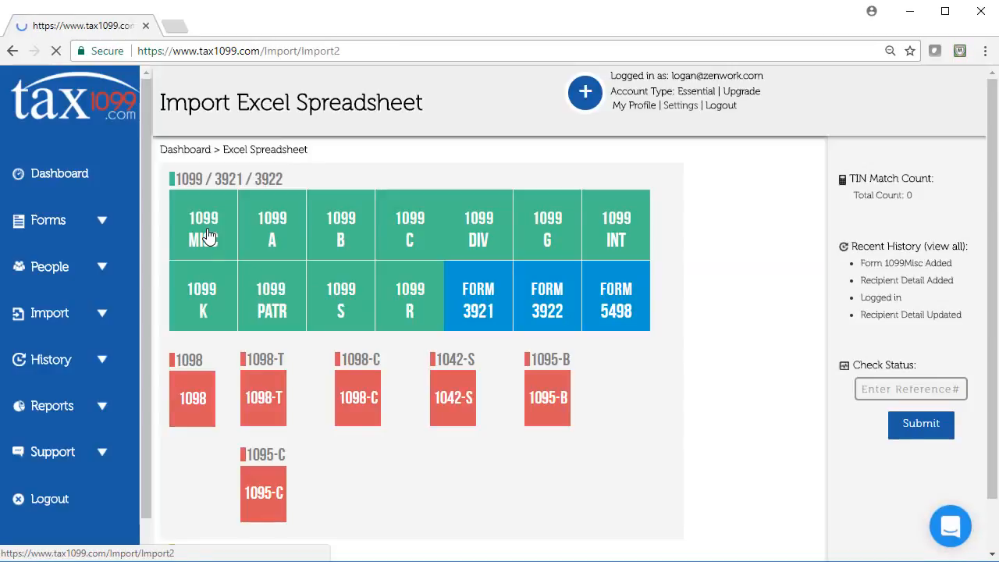
left_click(203, 225)
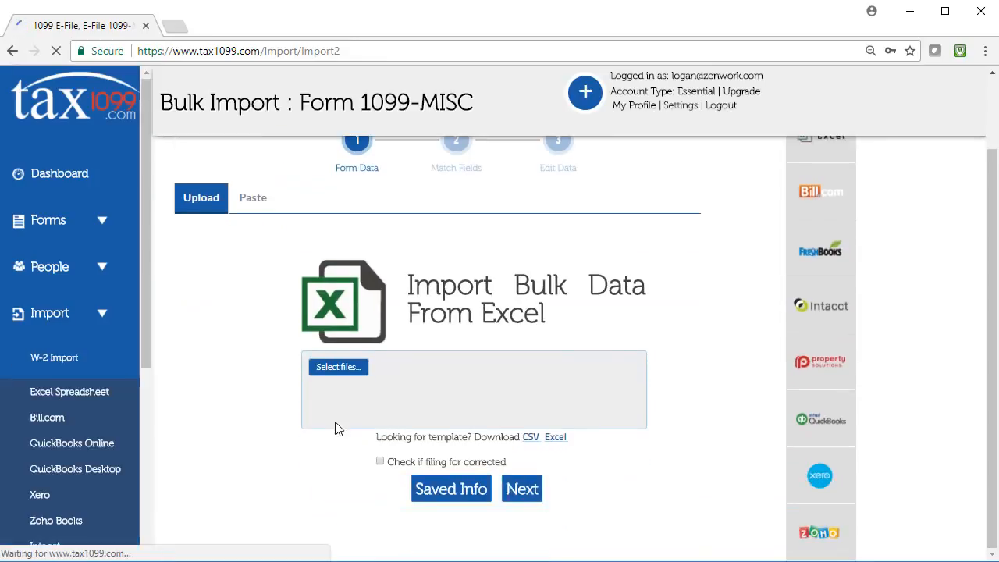
Upload the Testing Excel File spreadsheet and continue to field matching.
left_click(337, 367)
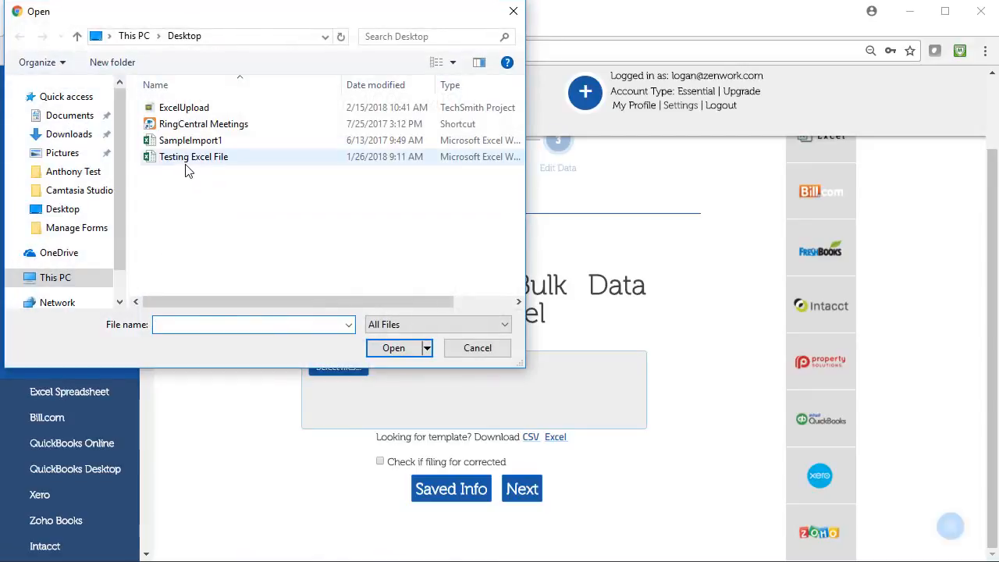
left_click(393, 346)
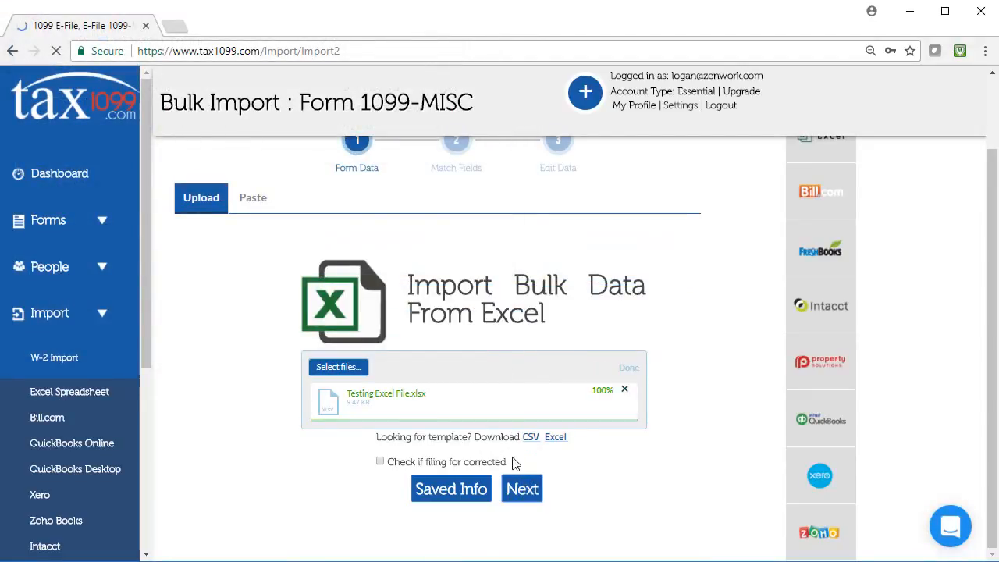
left_click(521, 488)
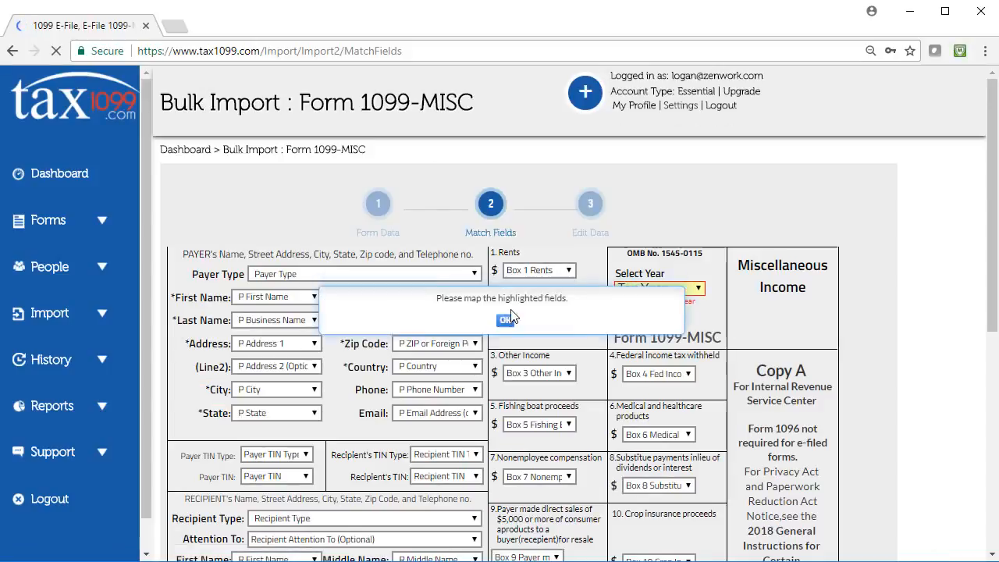
Acknowledge the mapping alert and set the tax year to 2017.
left_click(658, 288)
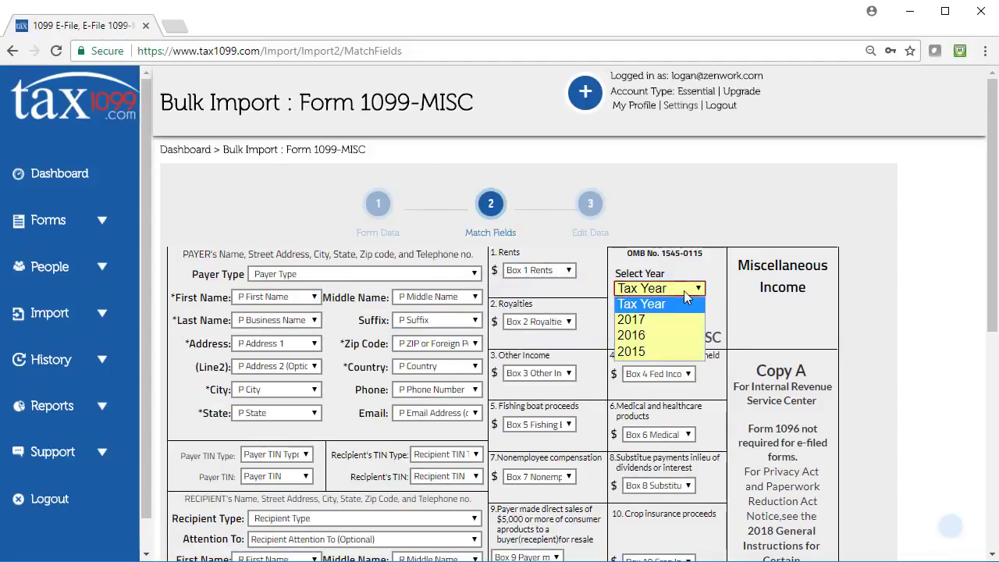
left_click(630, 318)
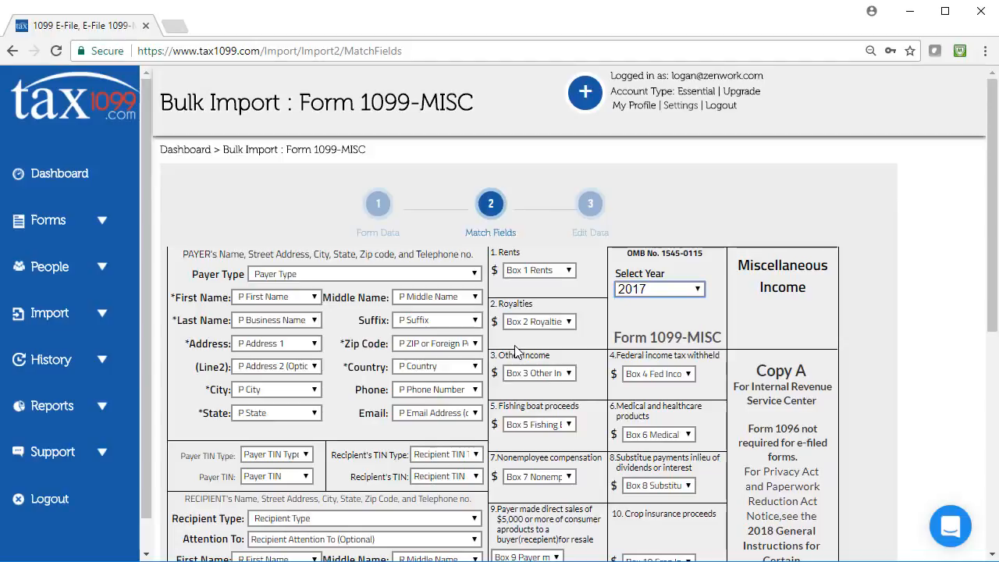
mouse_move(512, 353)
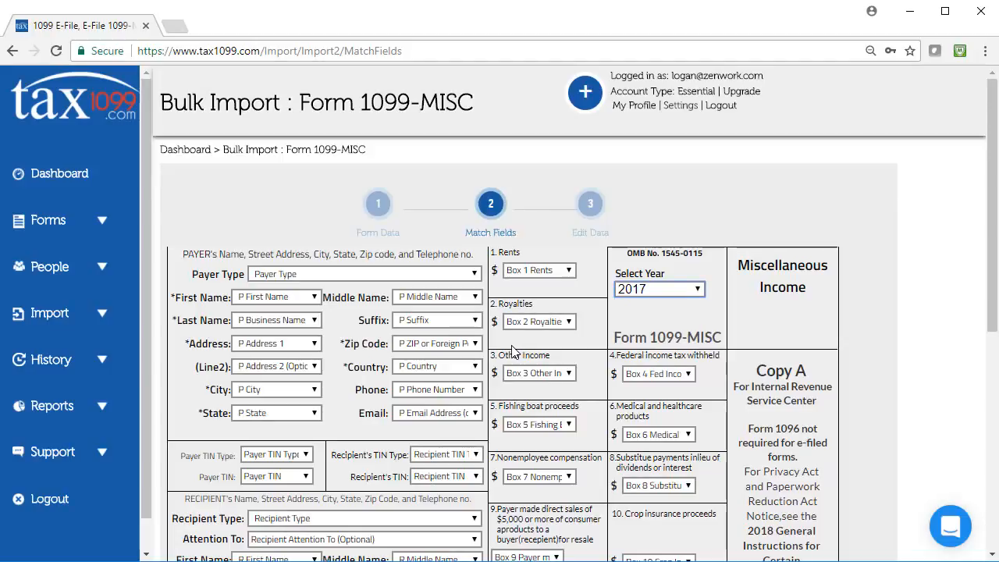
scroll("down", 3)
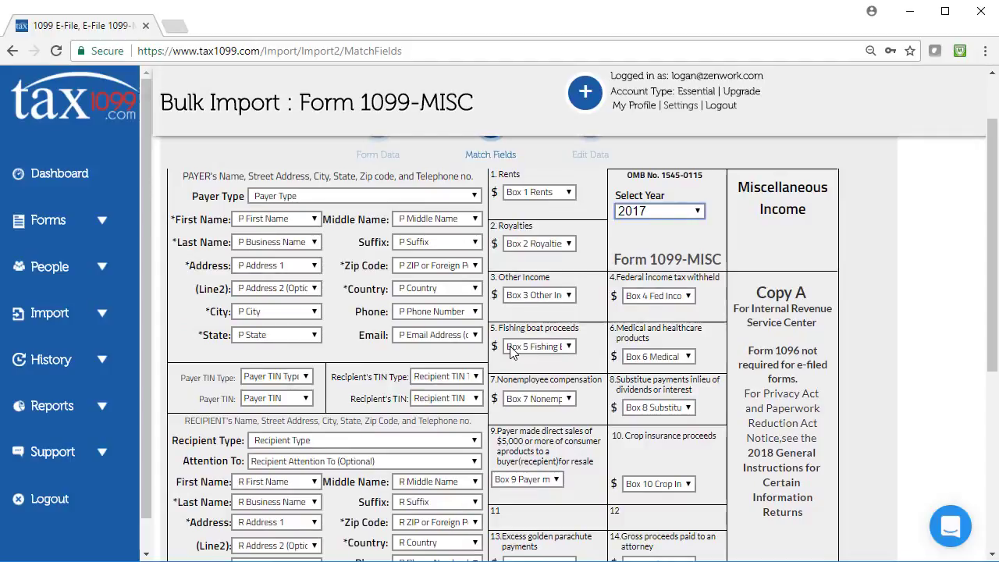
mouse_move(506, 353)
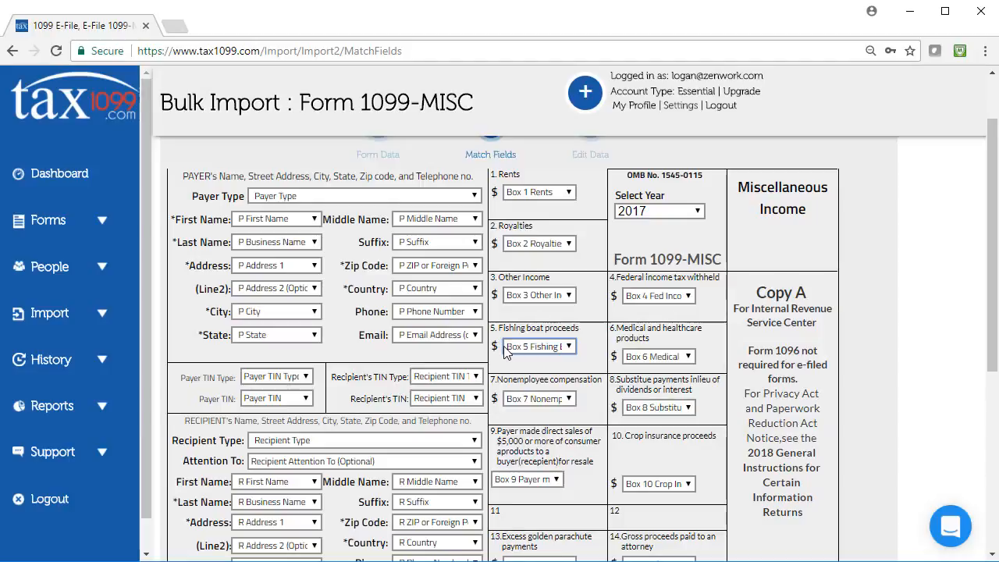
Review the Box 5 column choice and submit the field mapping.
left_click(538, 347)
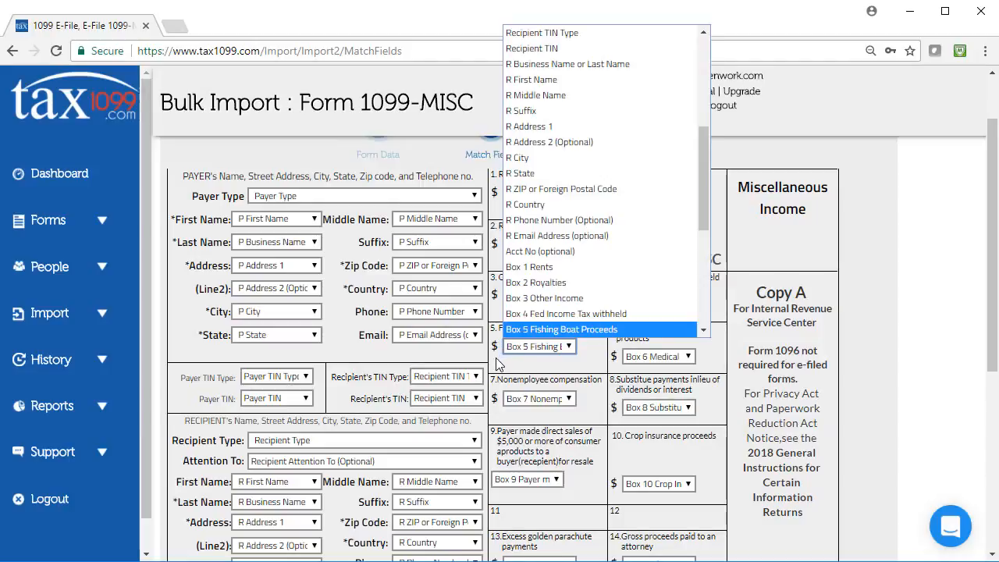
scroll("down", 3)
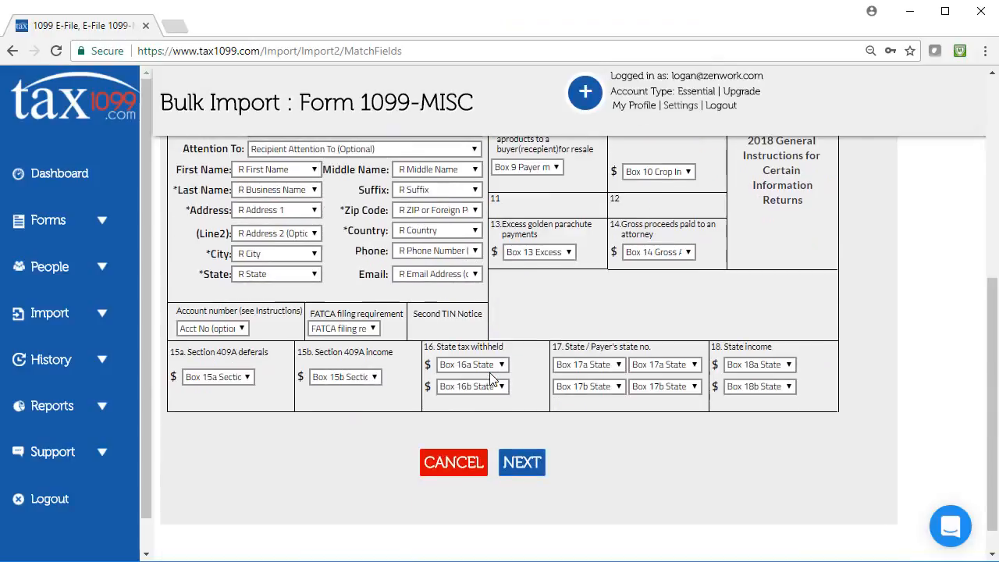
left_click(521, 462)
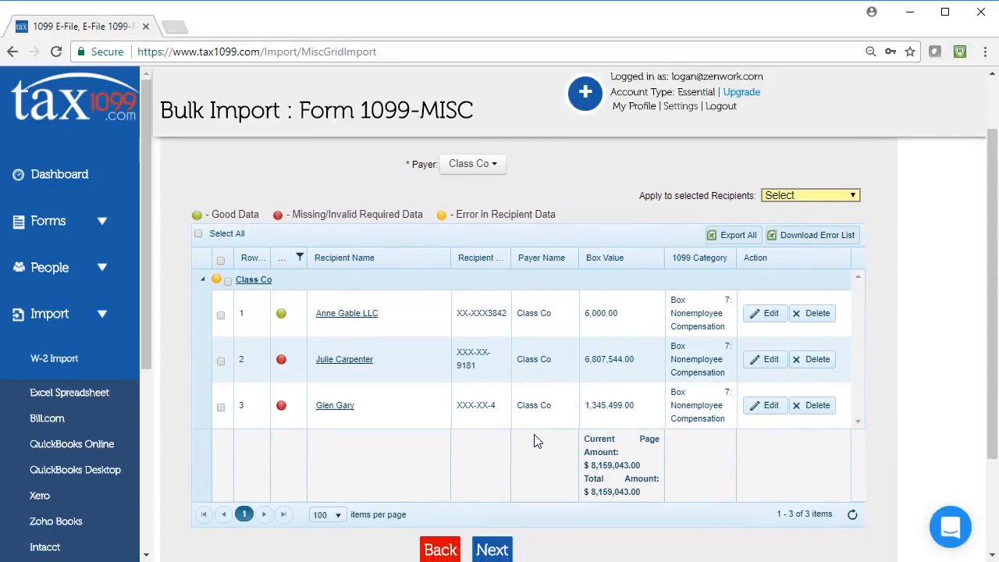
Scroll the Bulk Import grid to review the three recipients' status indicators.
scroll("down", 3)
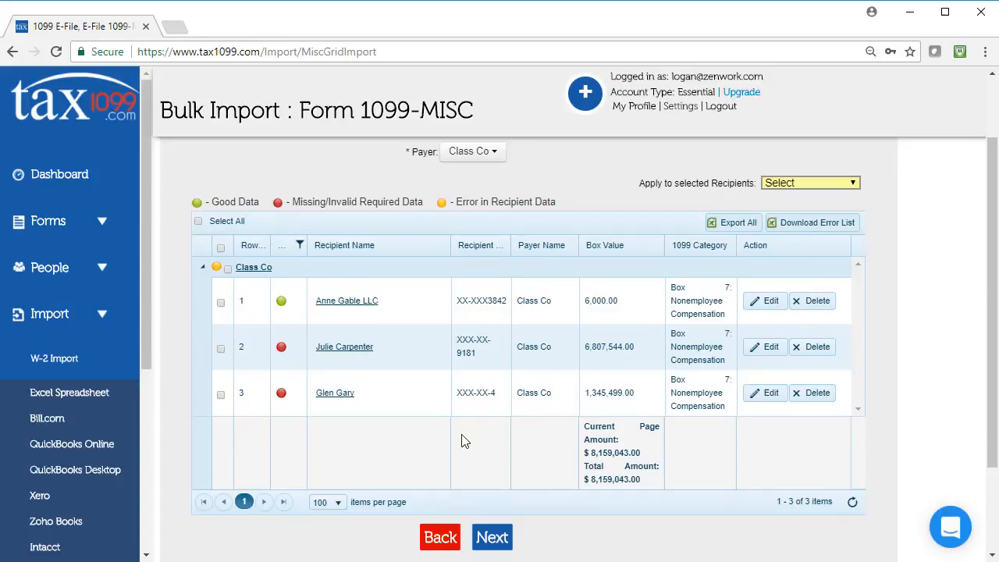
mouse_move(443, 439)
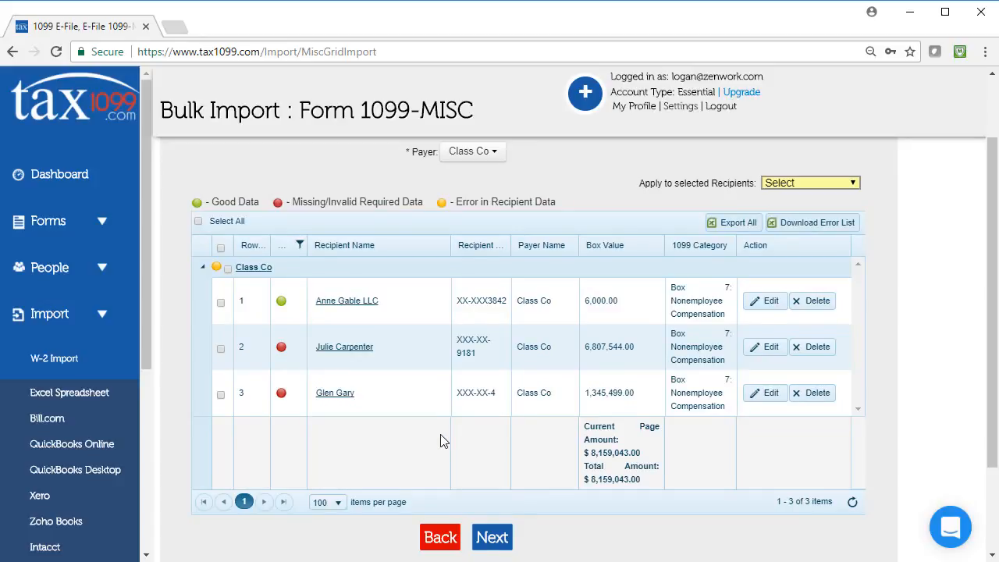
mouse_move(390, 385)
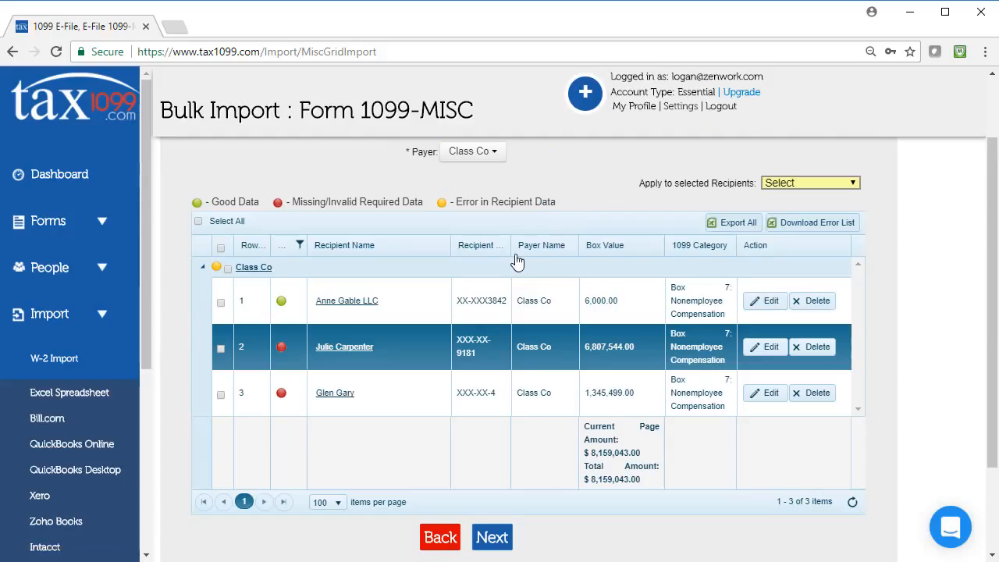
left_click(326, 502)
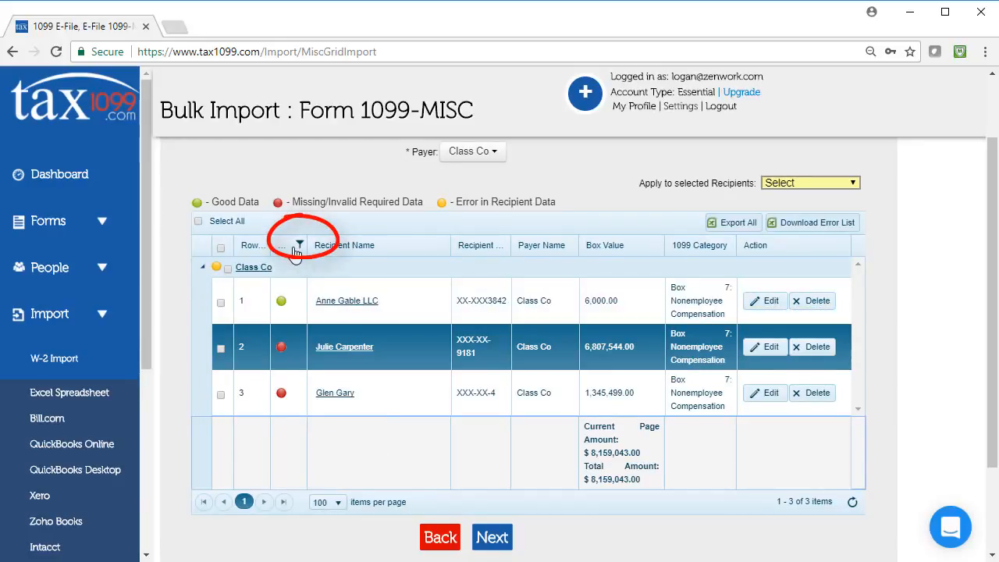
left_click(300, 244)
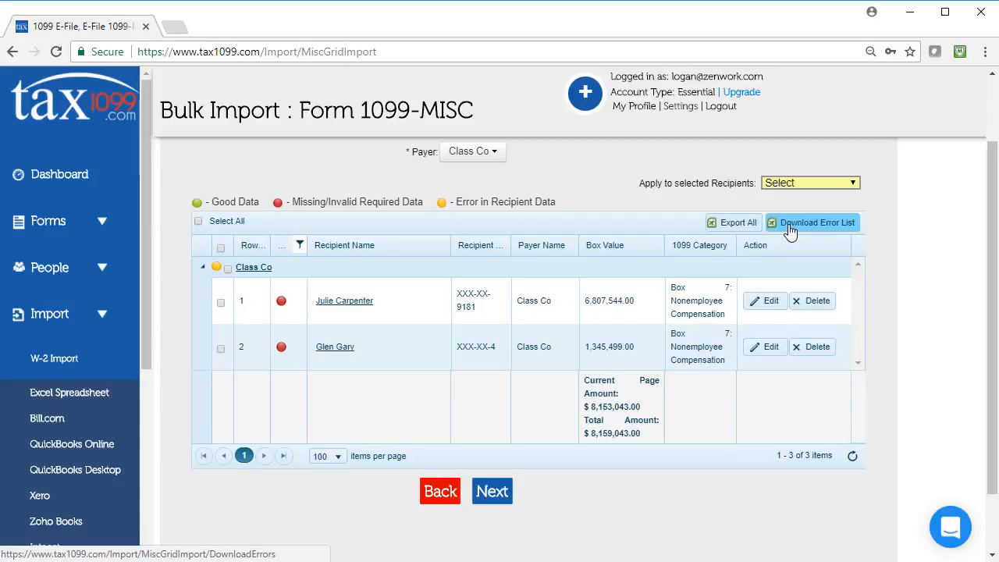
mouse_move(358, 306)
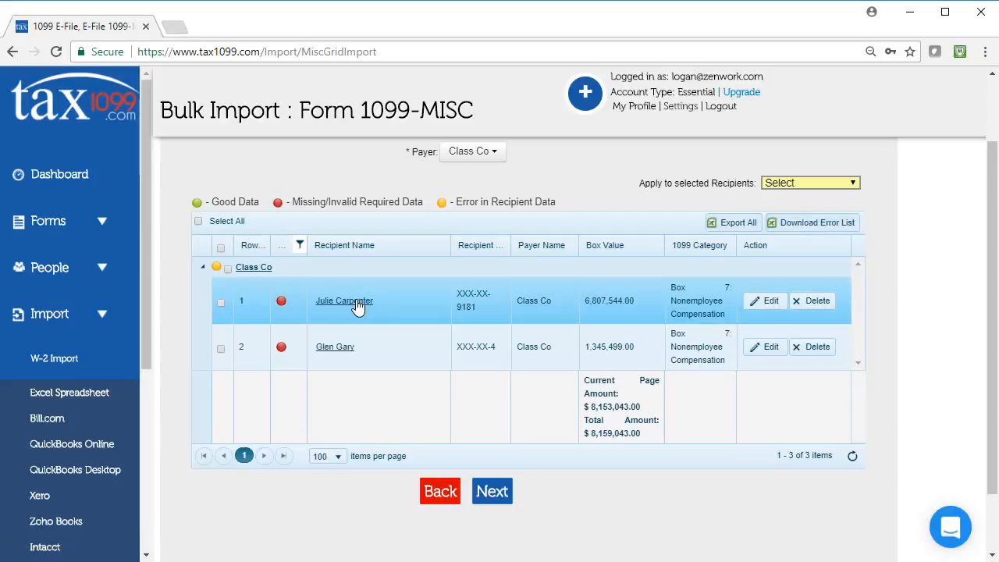
left_click(761, 299)
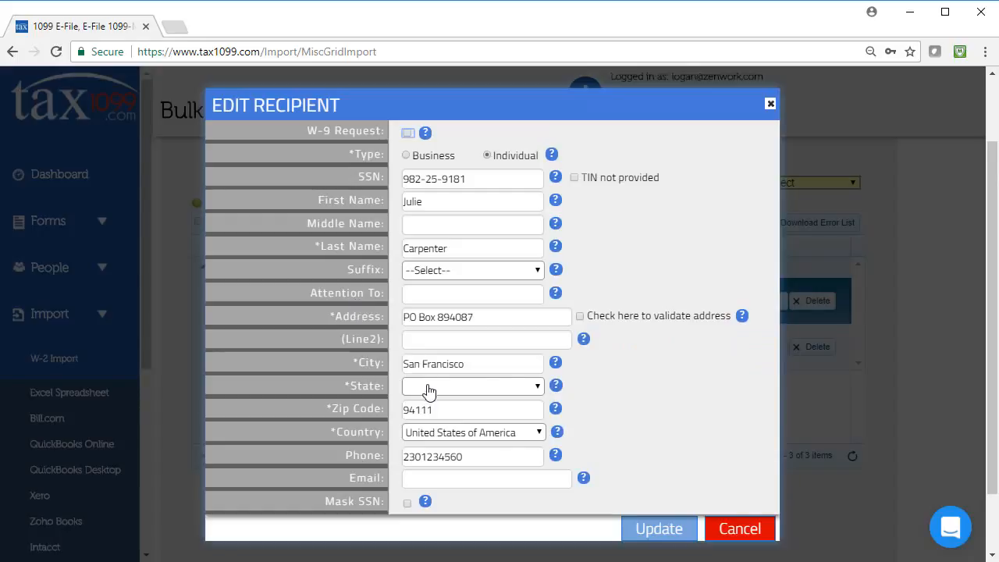
left_click(471, 385)
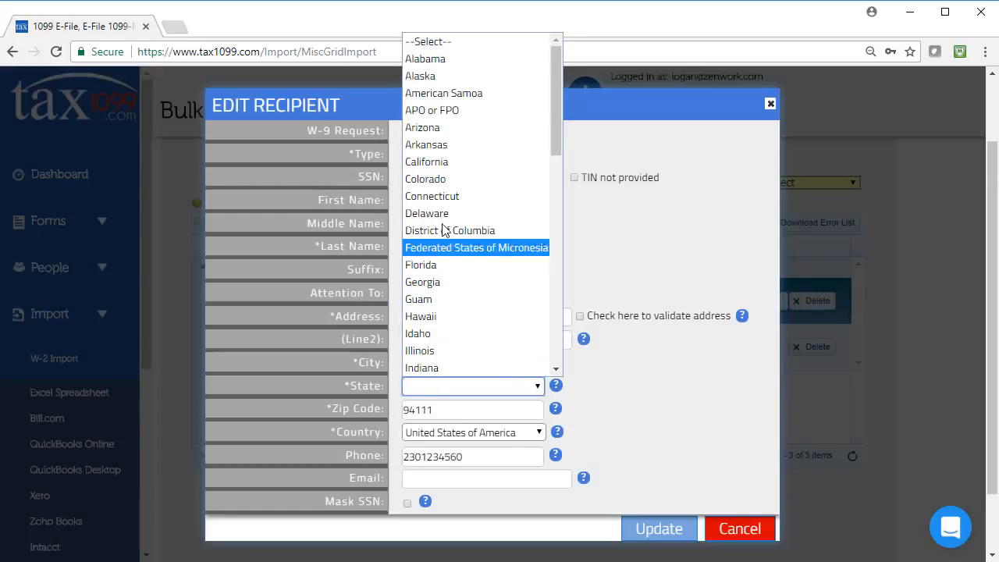
left_click(426, 161)
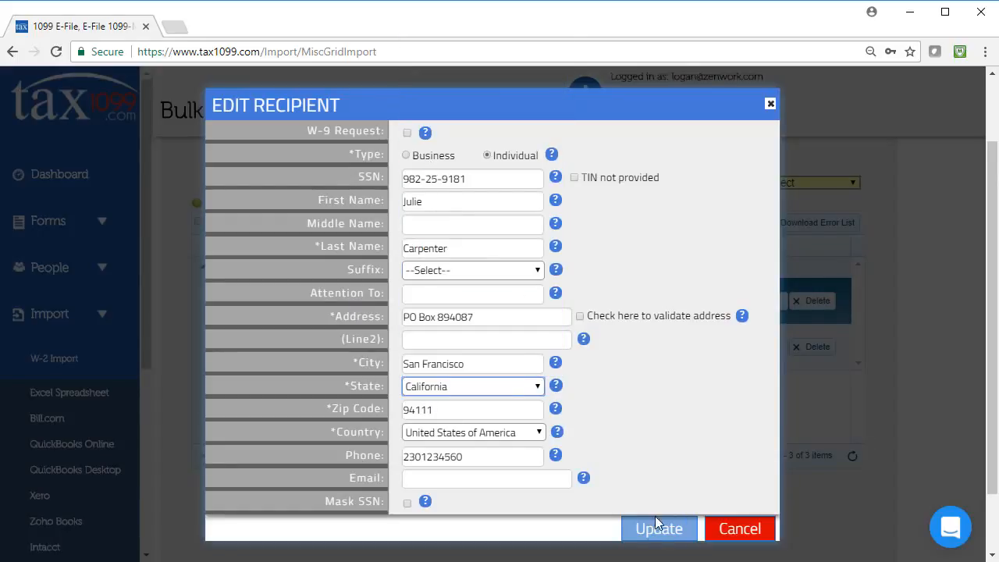
left_click(658, 529)
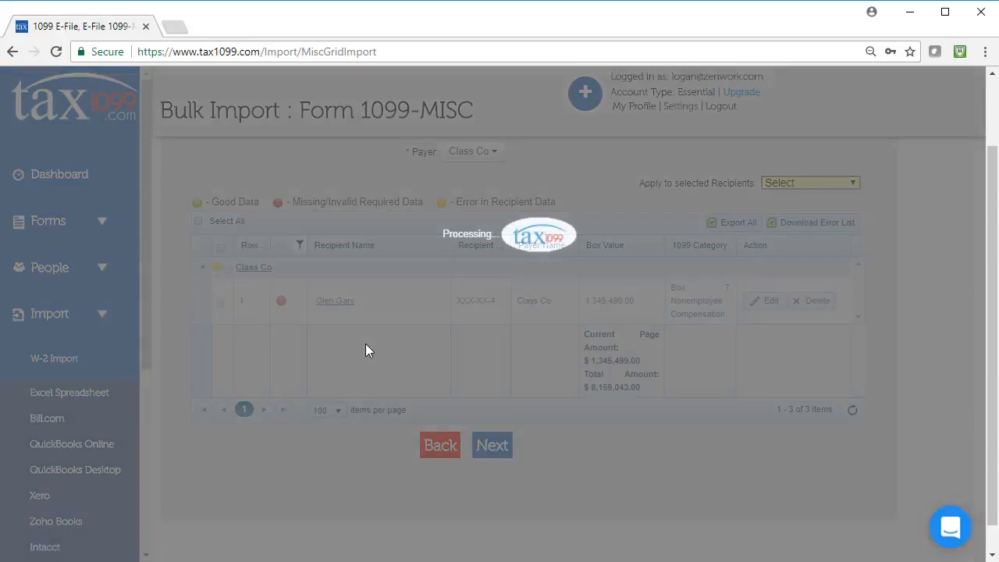
left_click(764, 300)
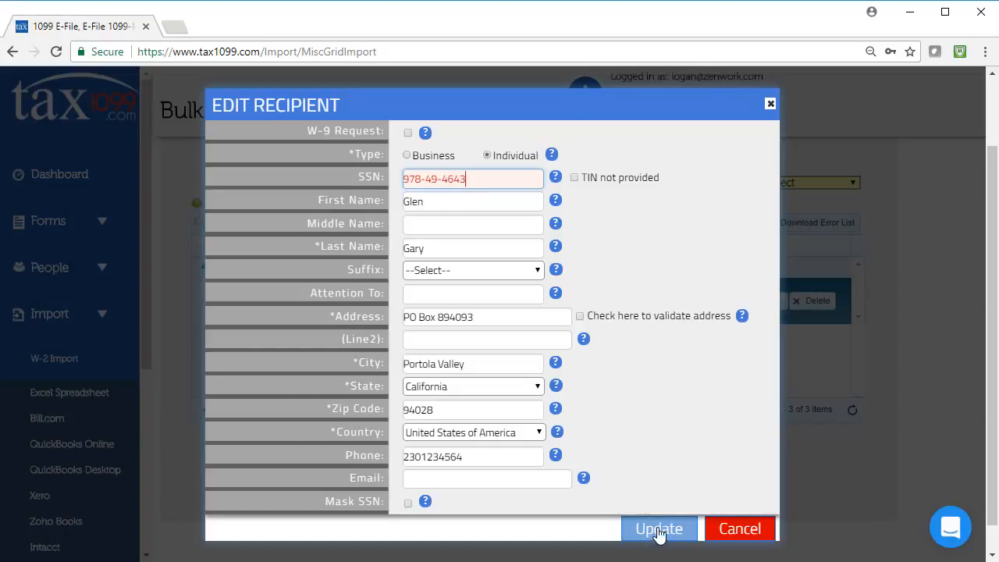
left_click(658, 527)
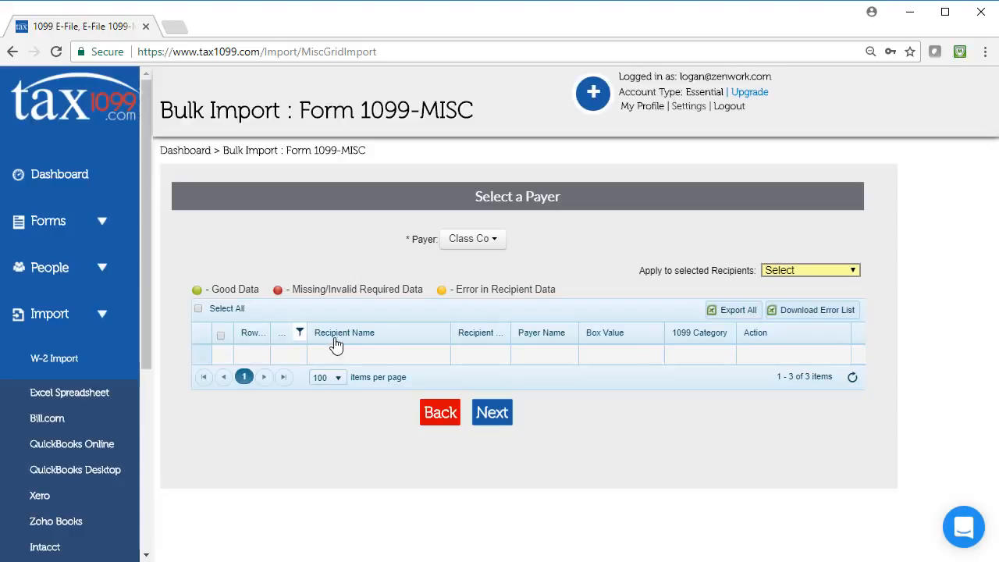
Clear the Recipient Name filter to show all rows and start inline editing Anne Gable LLC.
left_click(300, 333)
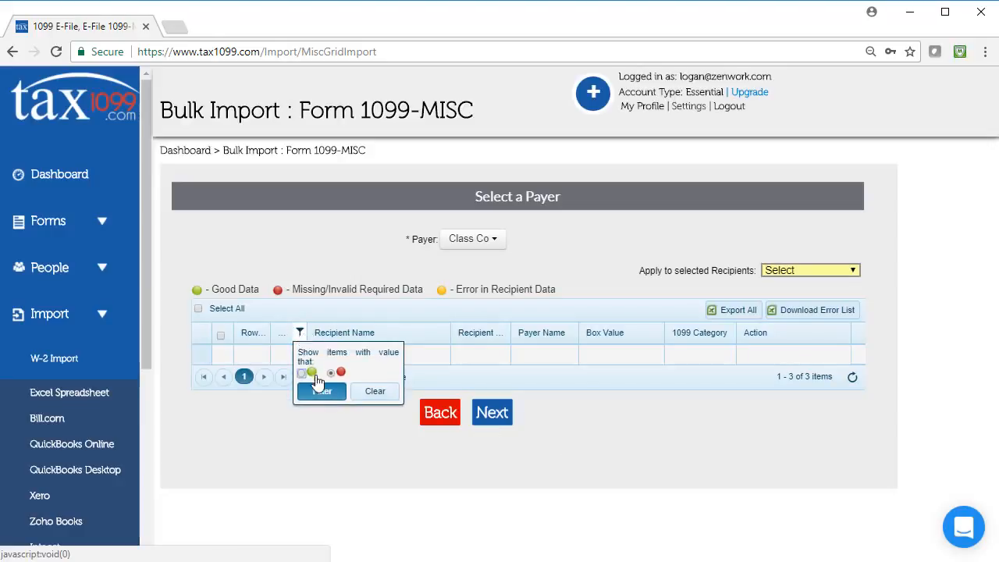
left_click(320, 390)
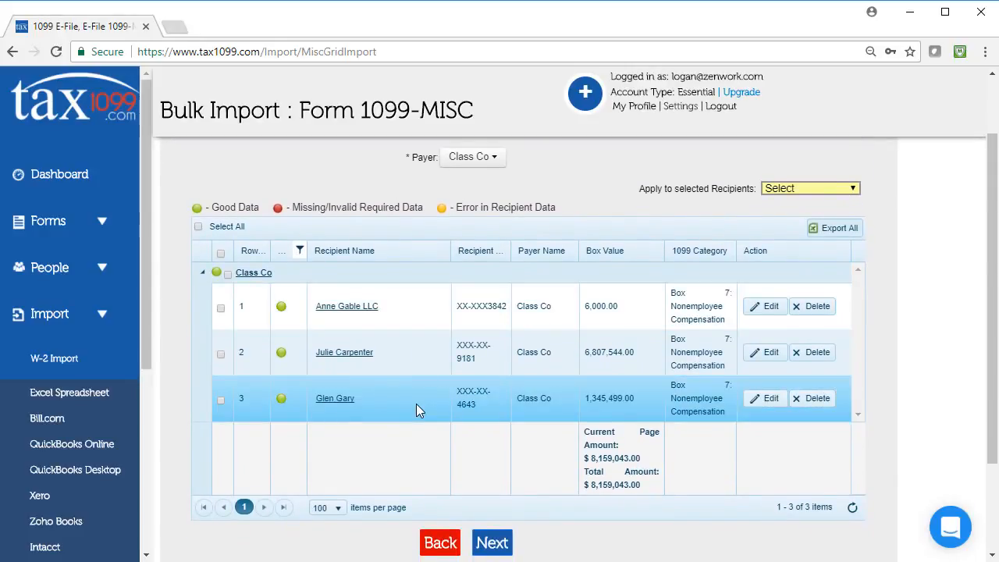
left_click(418, 399)
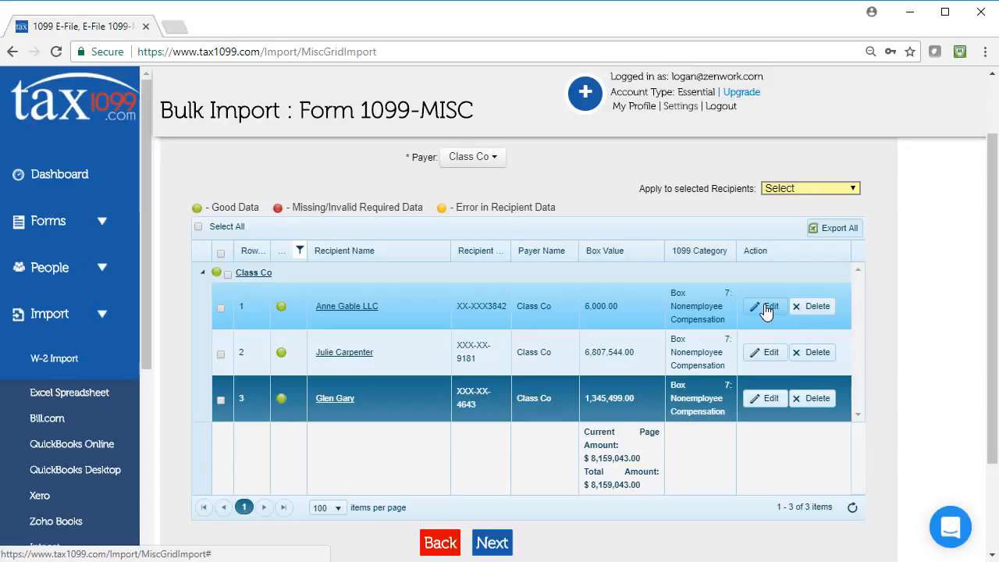
left_click(765, 306)
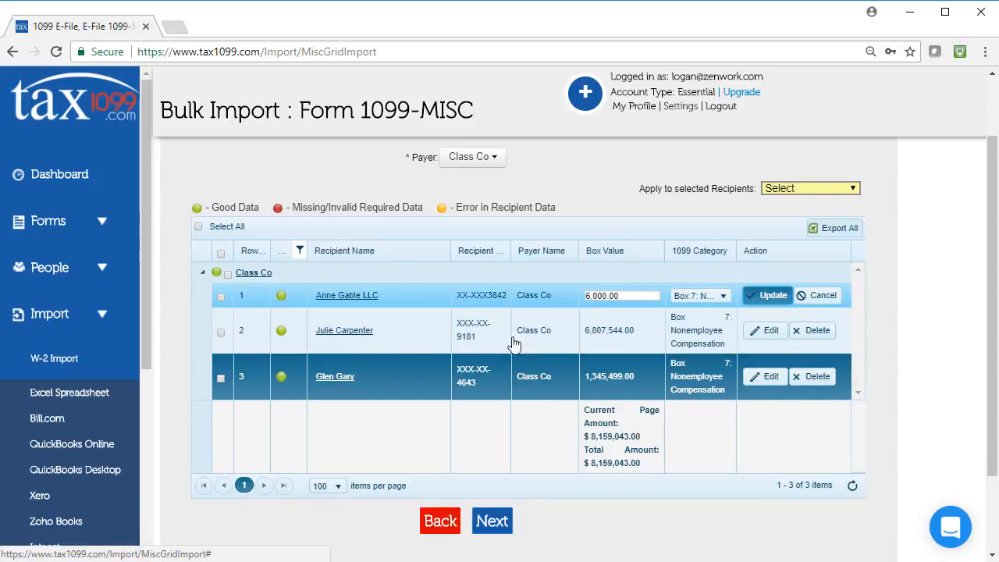
left_click(767, 295)
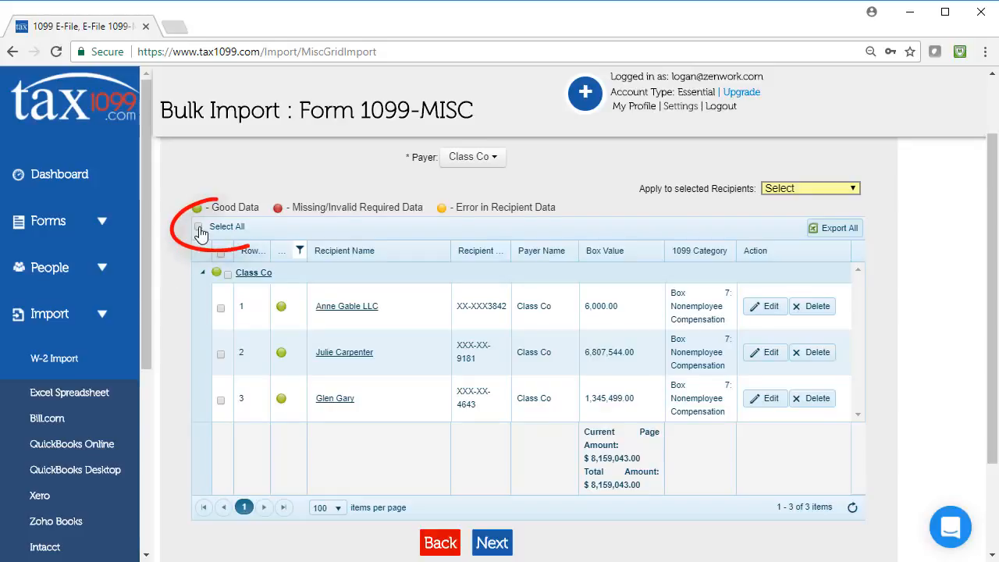
Select all three imported recipients and continue to the Select Forms page.
left_click(198, 227)
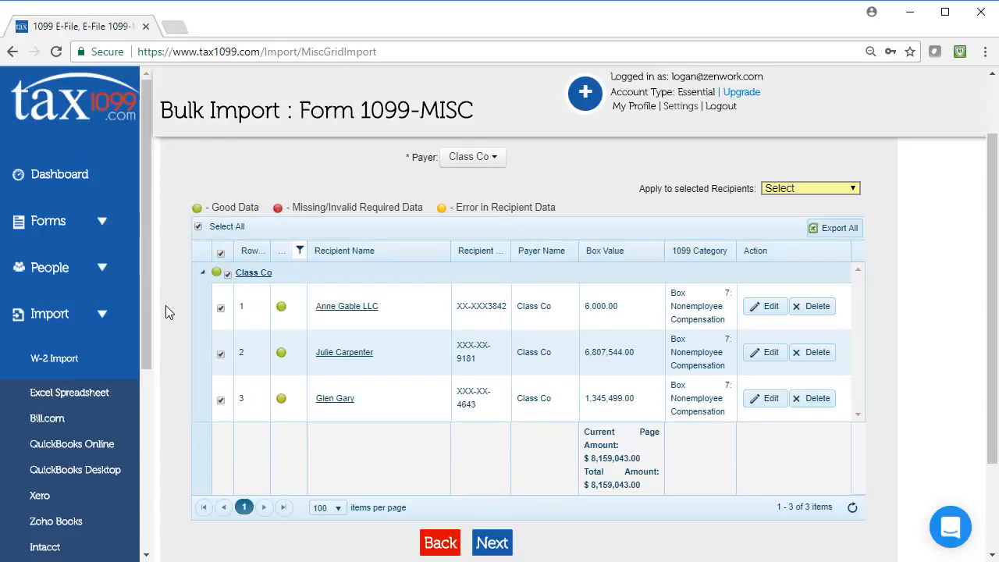
mouse_move(495, 543)
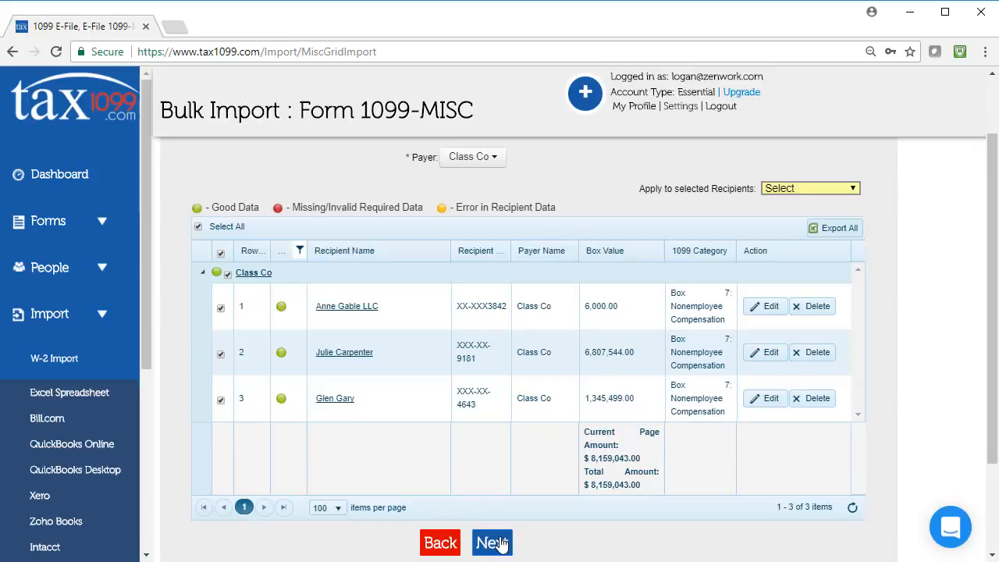
left_click(492, 541)
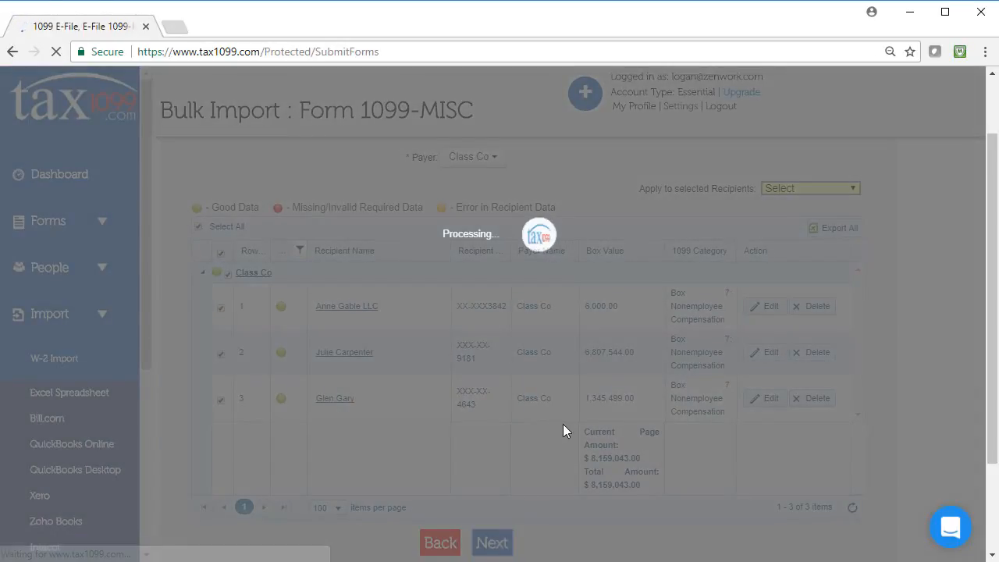
left_click(490, 543)
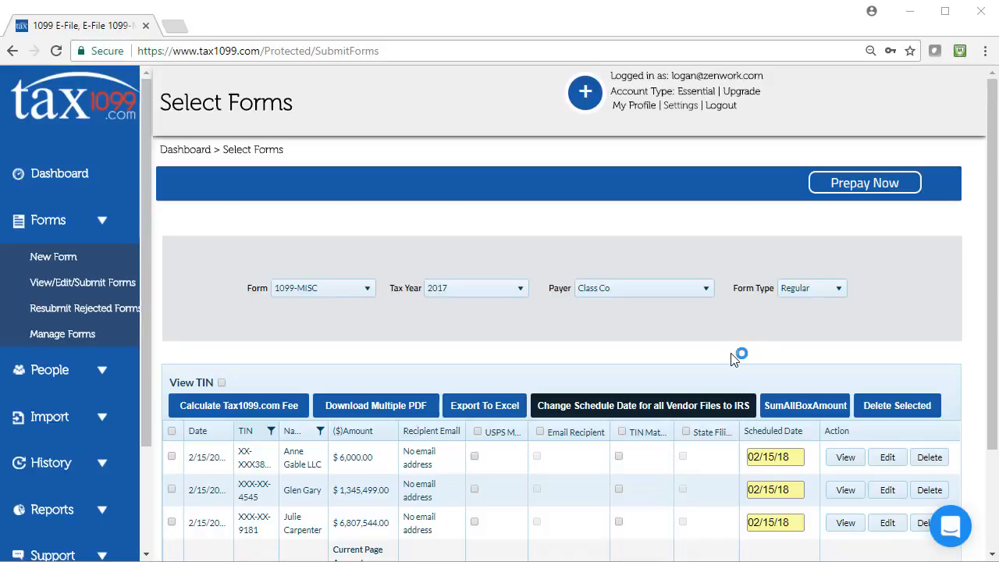
mouse_move(714, 356)
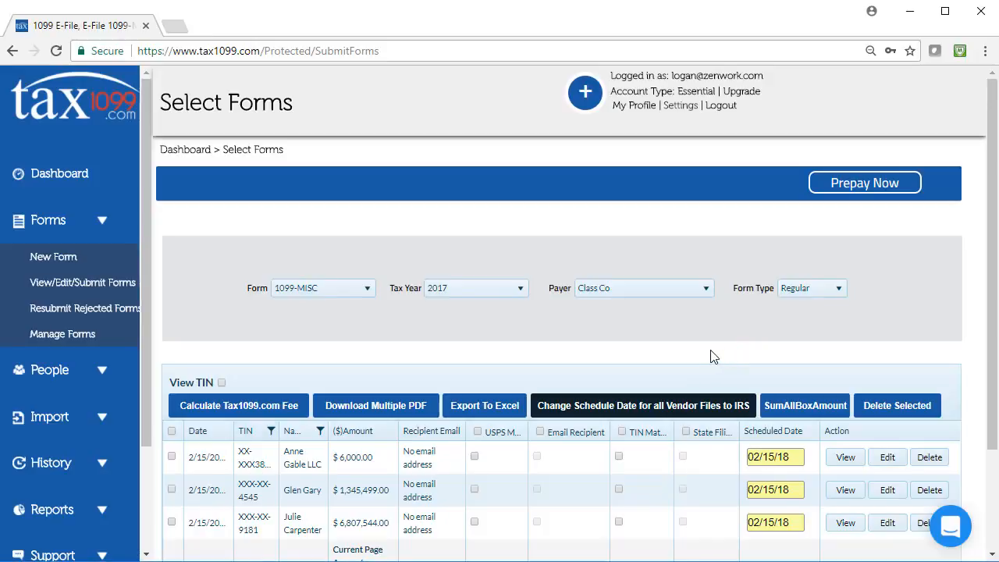
scroll("down", 3)
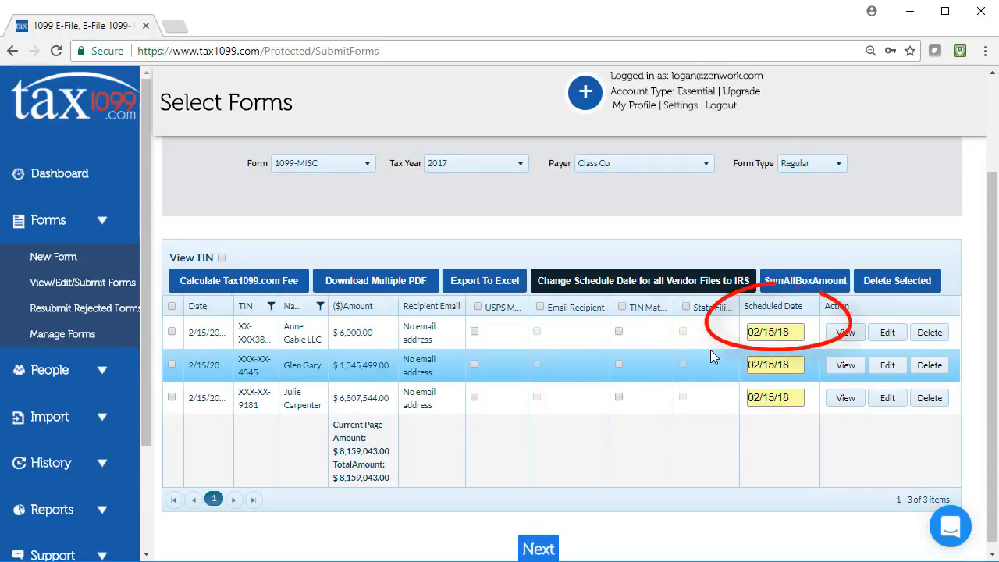
mouse_move(774, 330)
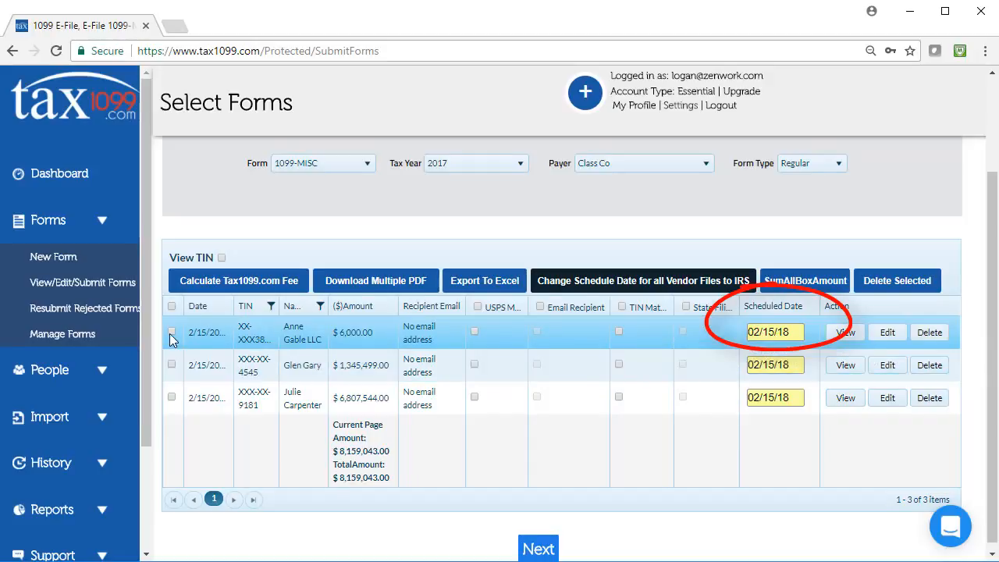
left_click(172, 332)
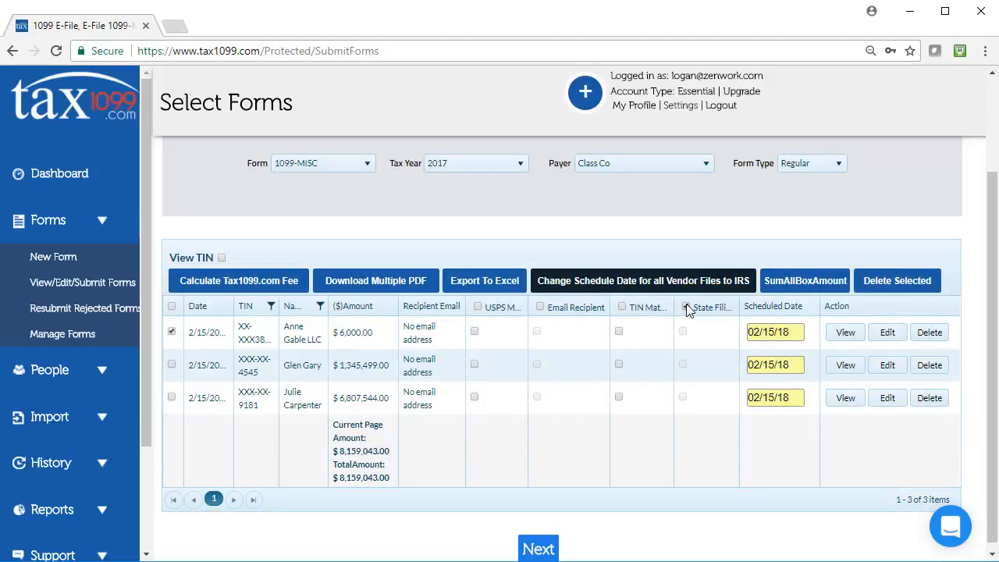
left_click(685, 306)
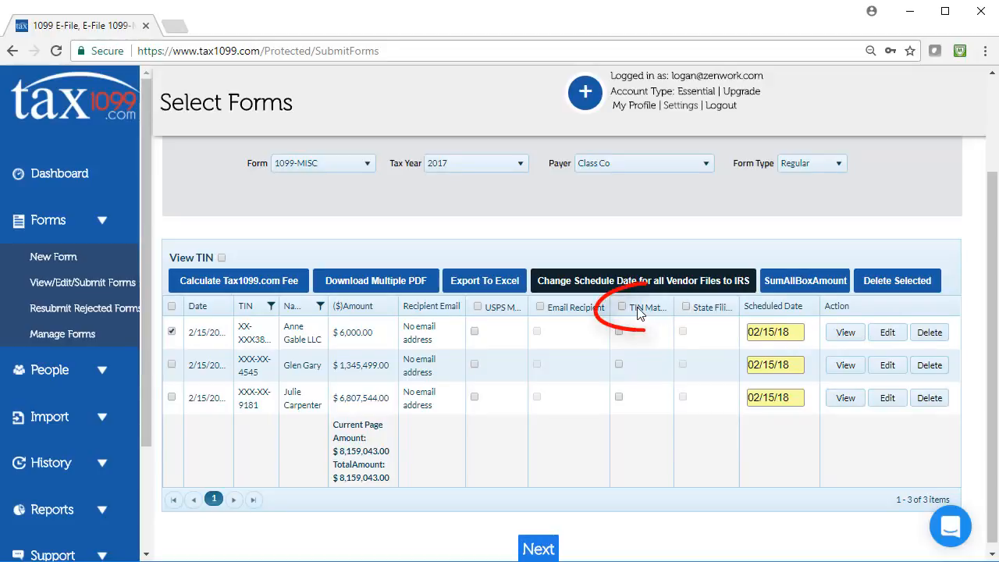
left_click(623, 306)
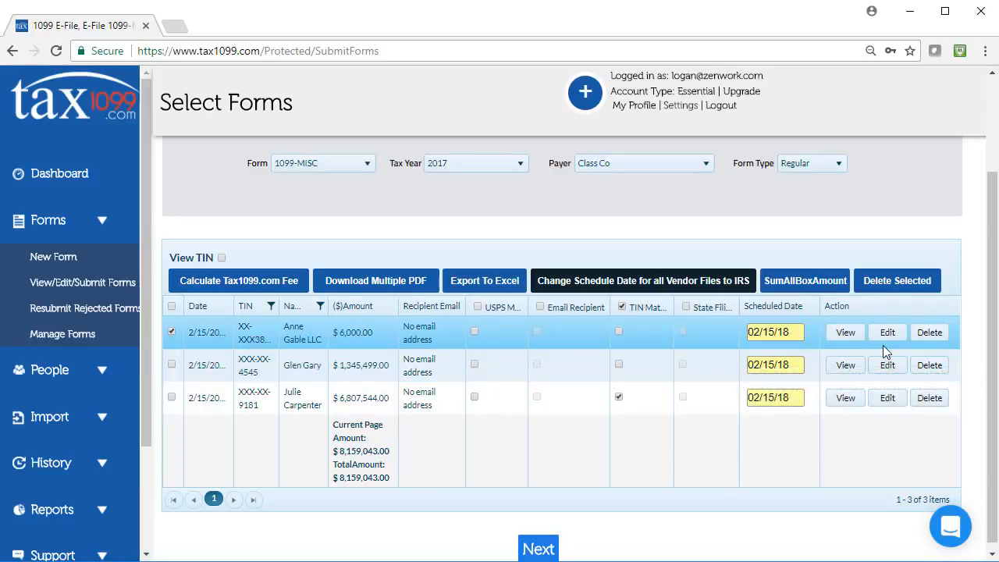
mouse_move(889, 337)
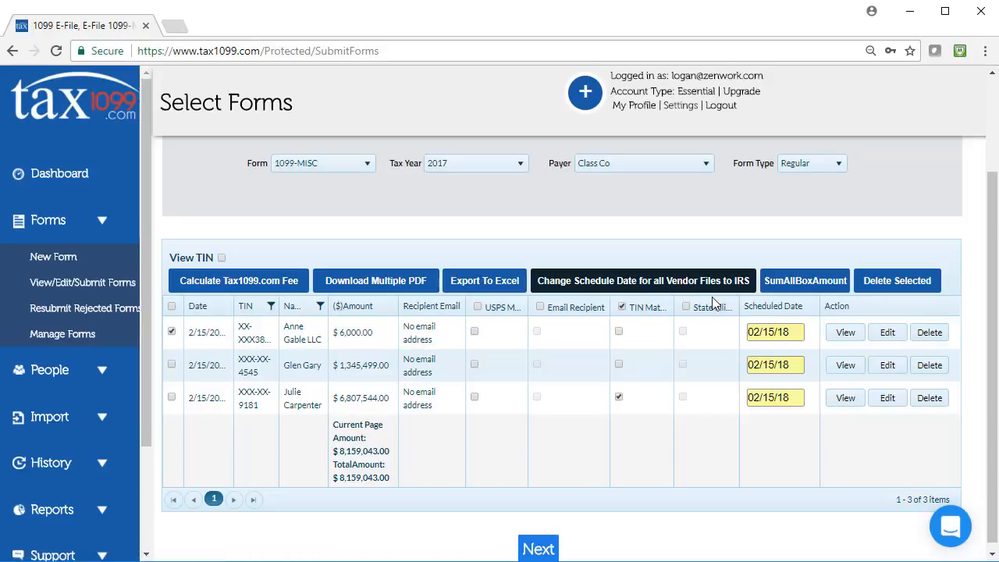
mouse_move(565, 312)
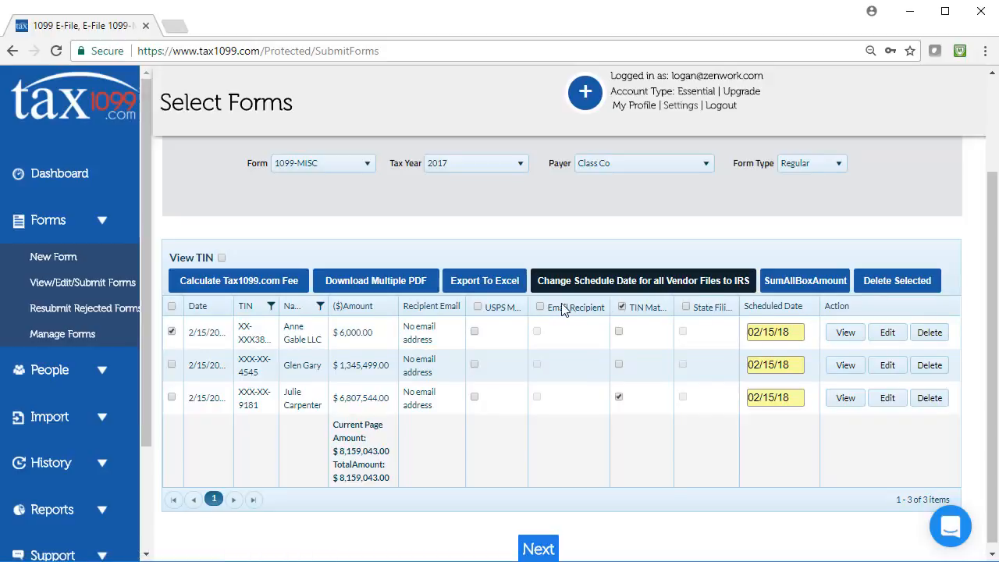
left_click(540, 306)
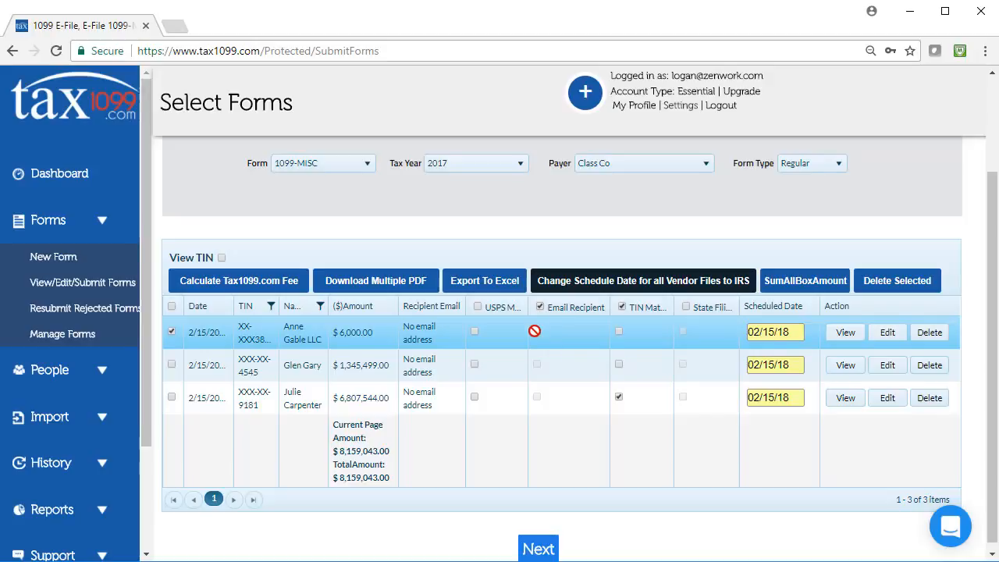
left_click(540, 306)
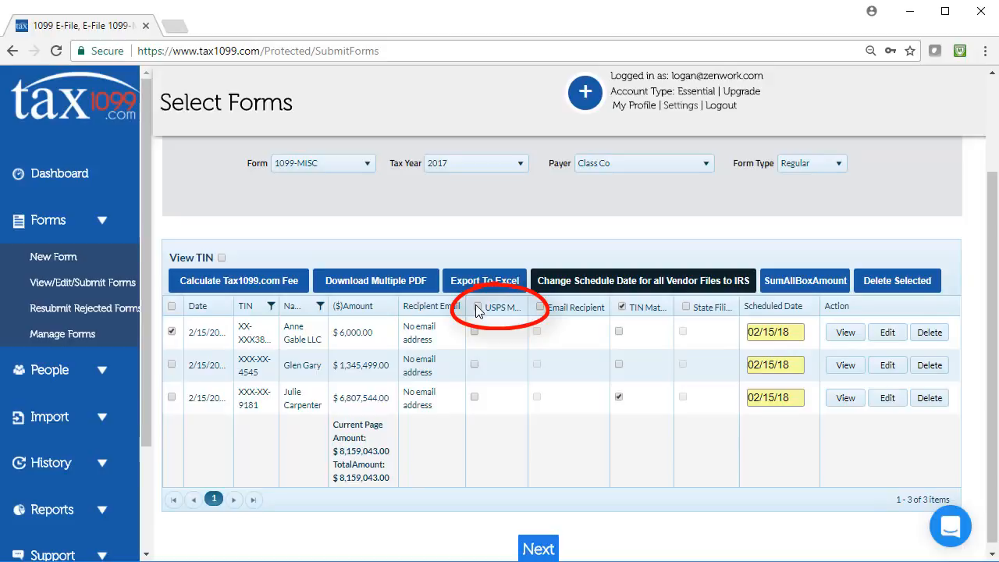
left_click(475, 306)
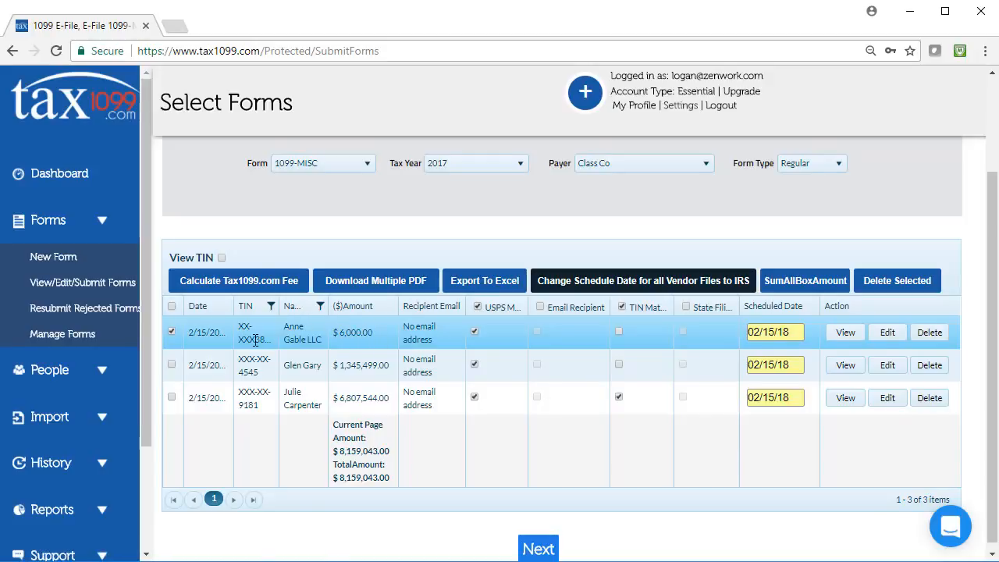
left_click(172, 332)
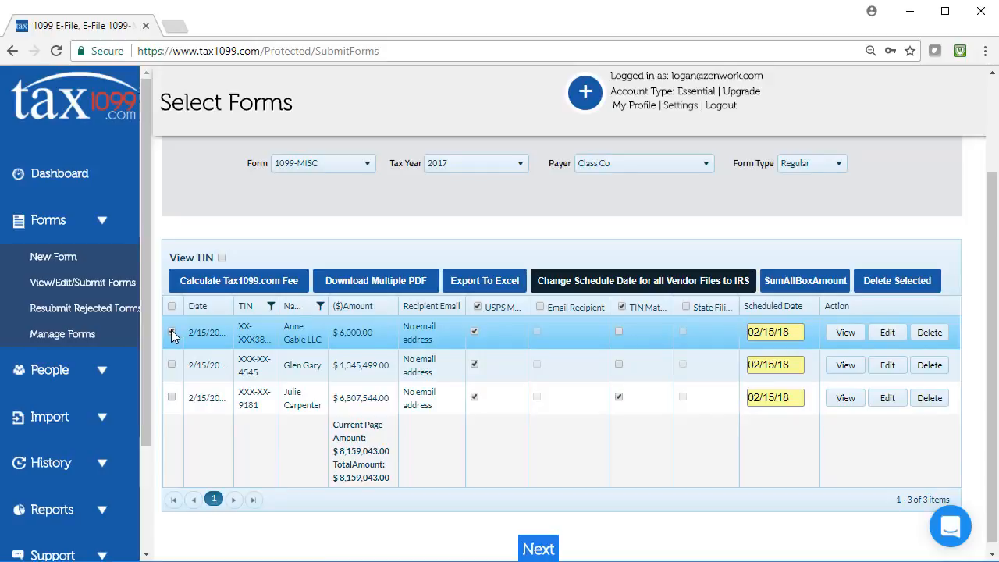
Select all three 1099-MISC forms with the header checkbox and continue via Next to payment.
left_click(171, 332)
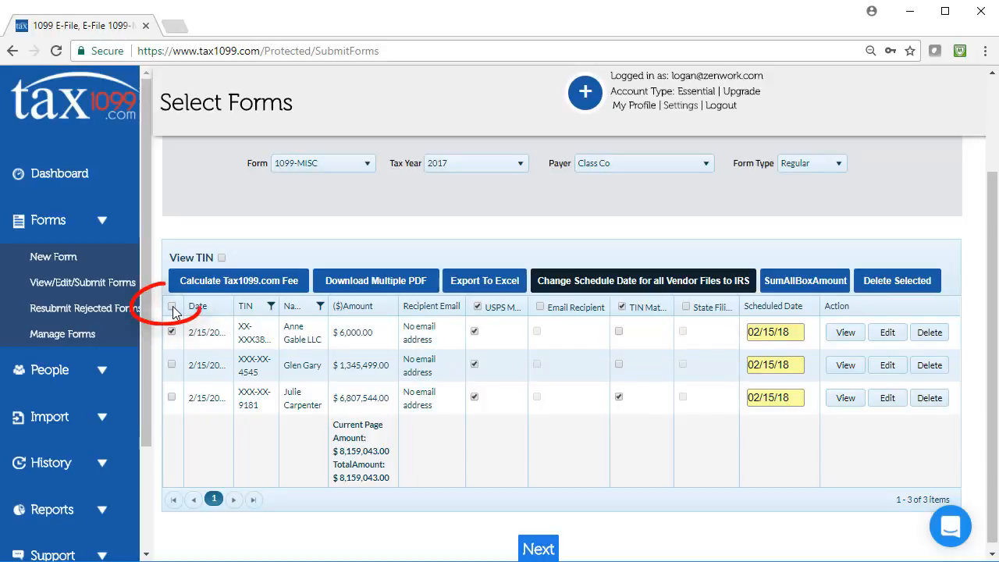
left_click(172, 305)
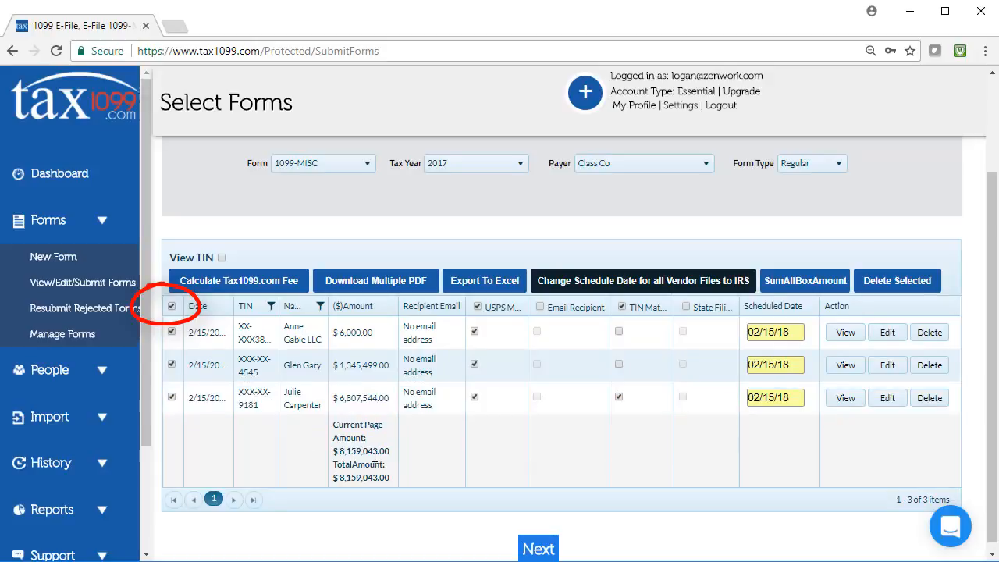
mouse_move(540, 548)
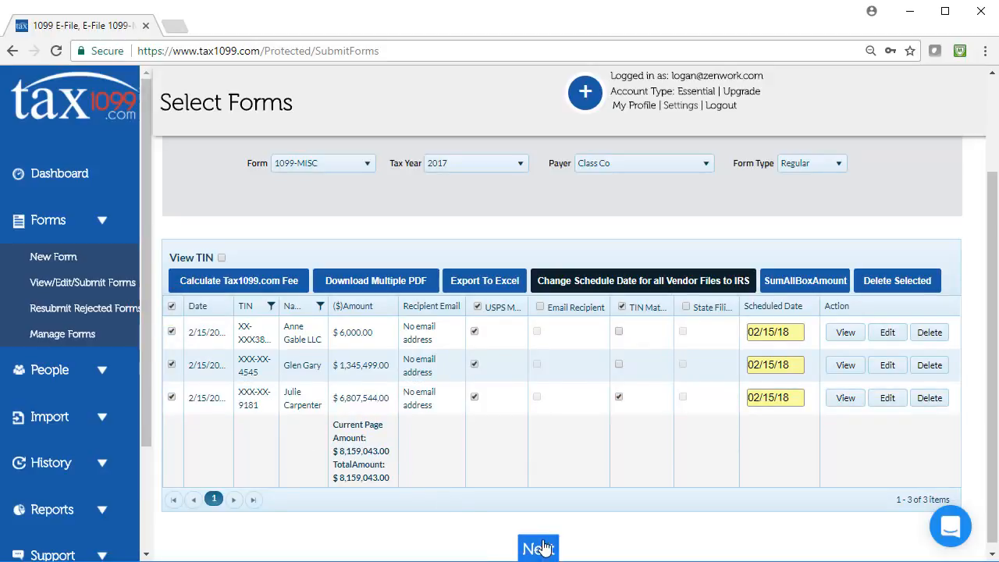
left_click(540, 546)
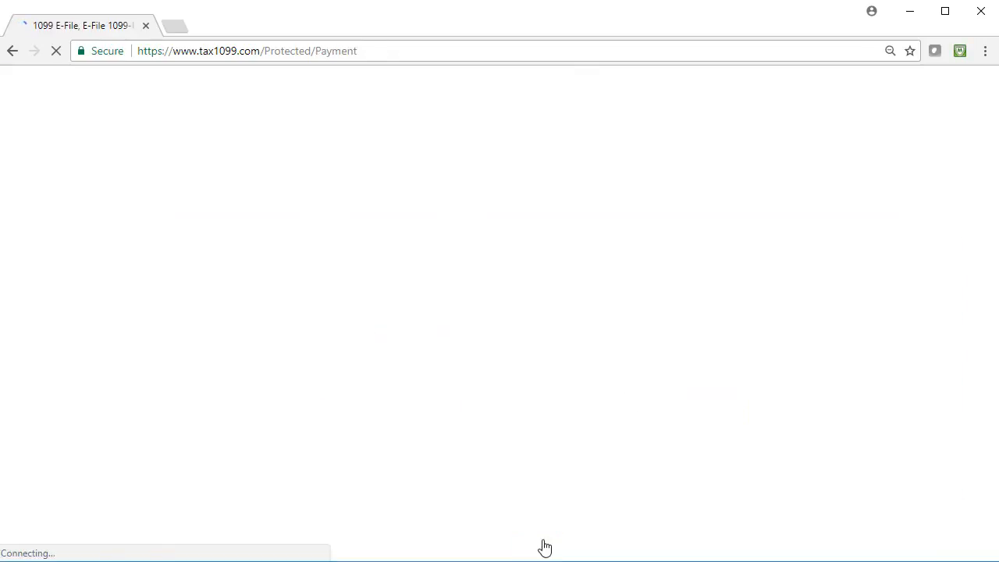